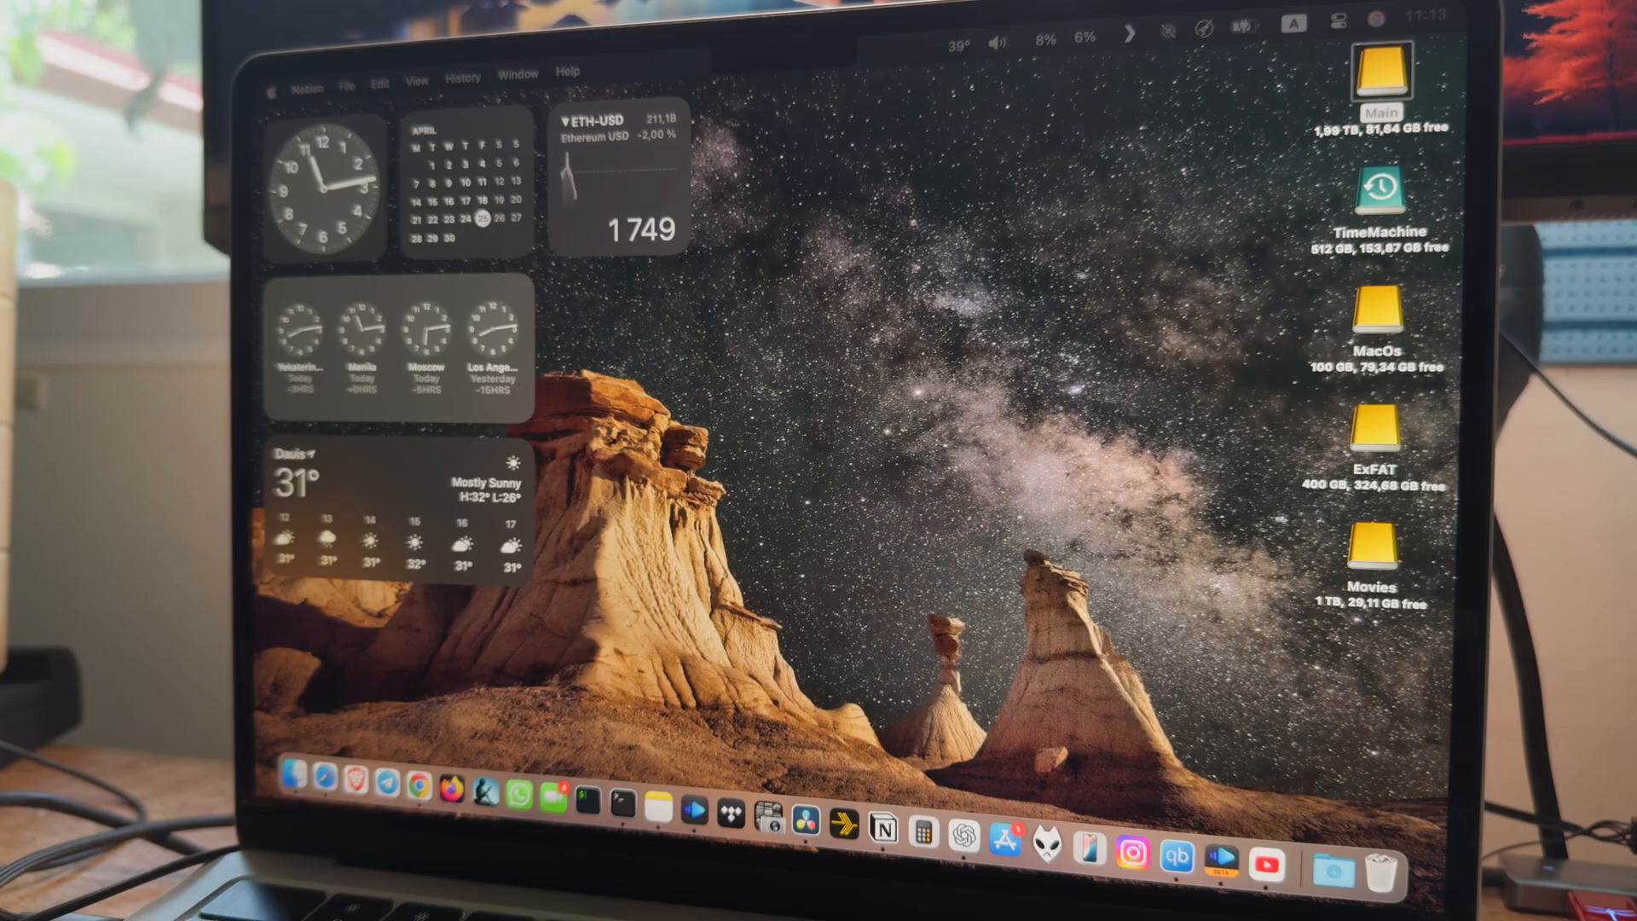
# Review the Control Center settings and close System Settings, leaving the desktop
pyautogui.rightClick(1377, 74)
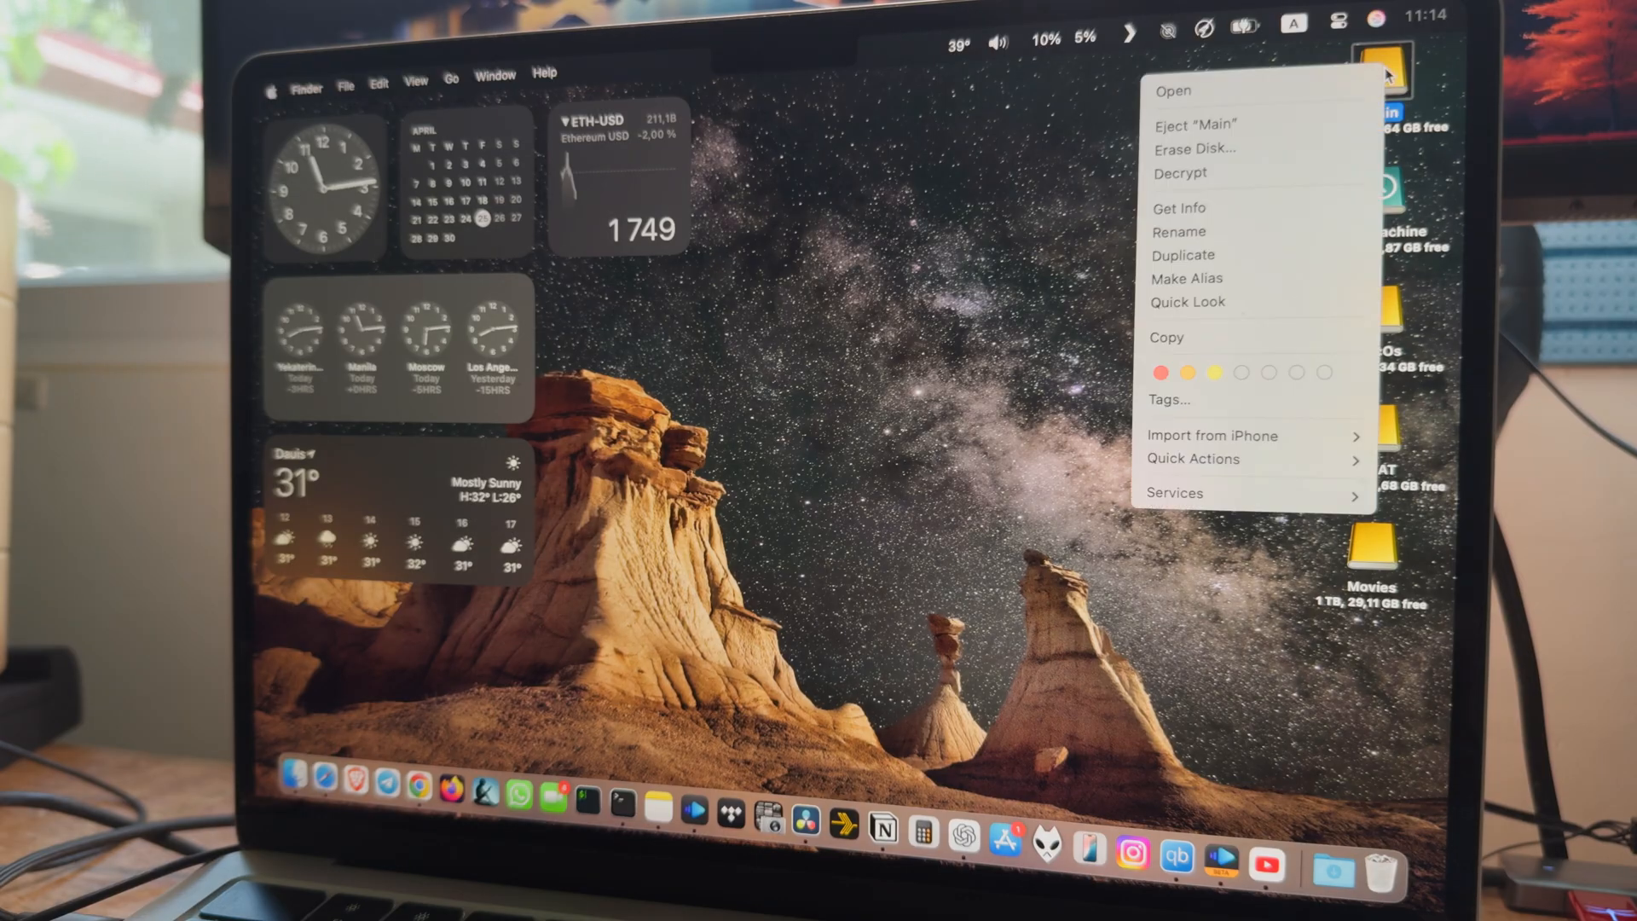
pyautogui.moveTo(1264, 147)
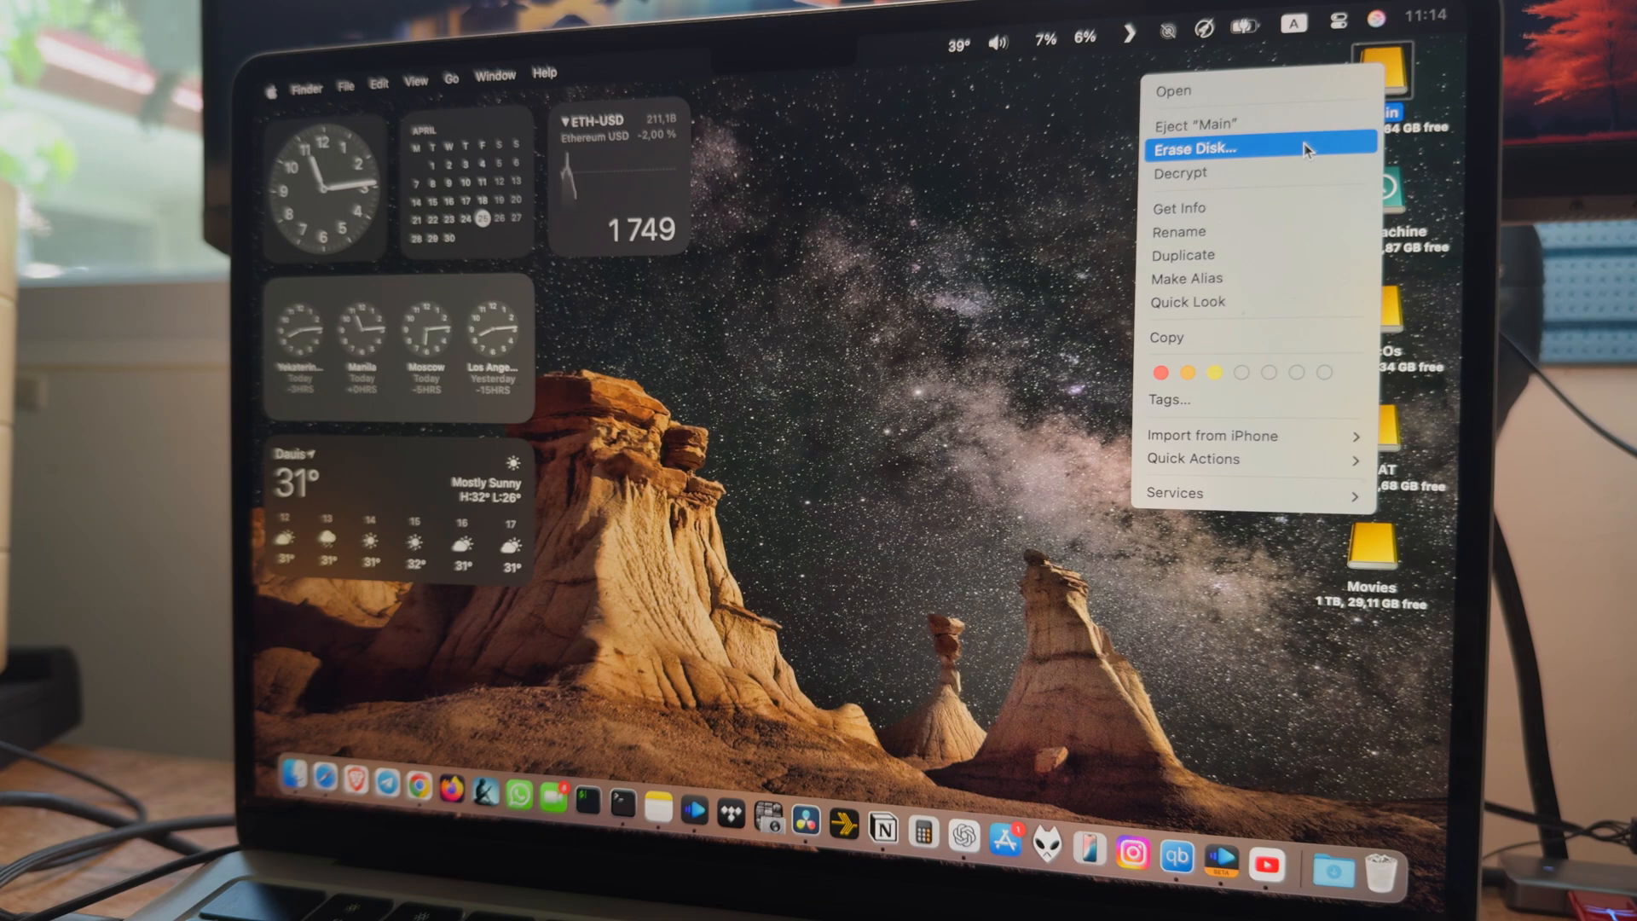
pyautogui.click(919, 264)
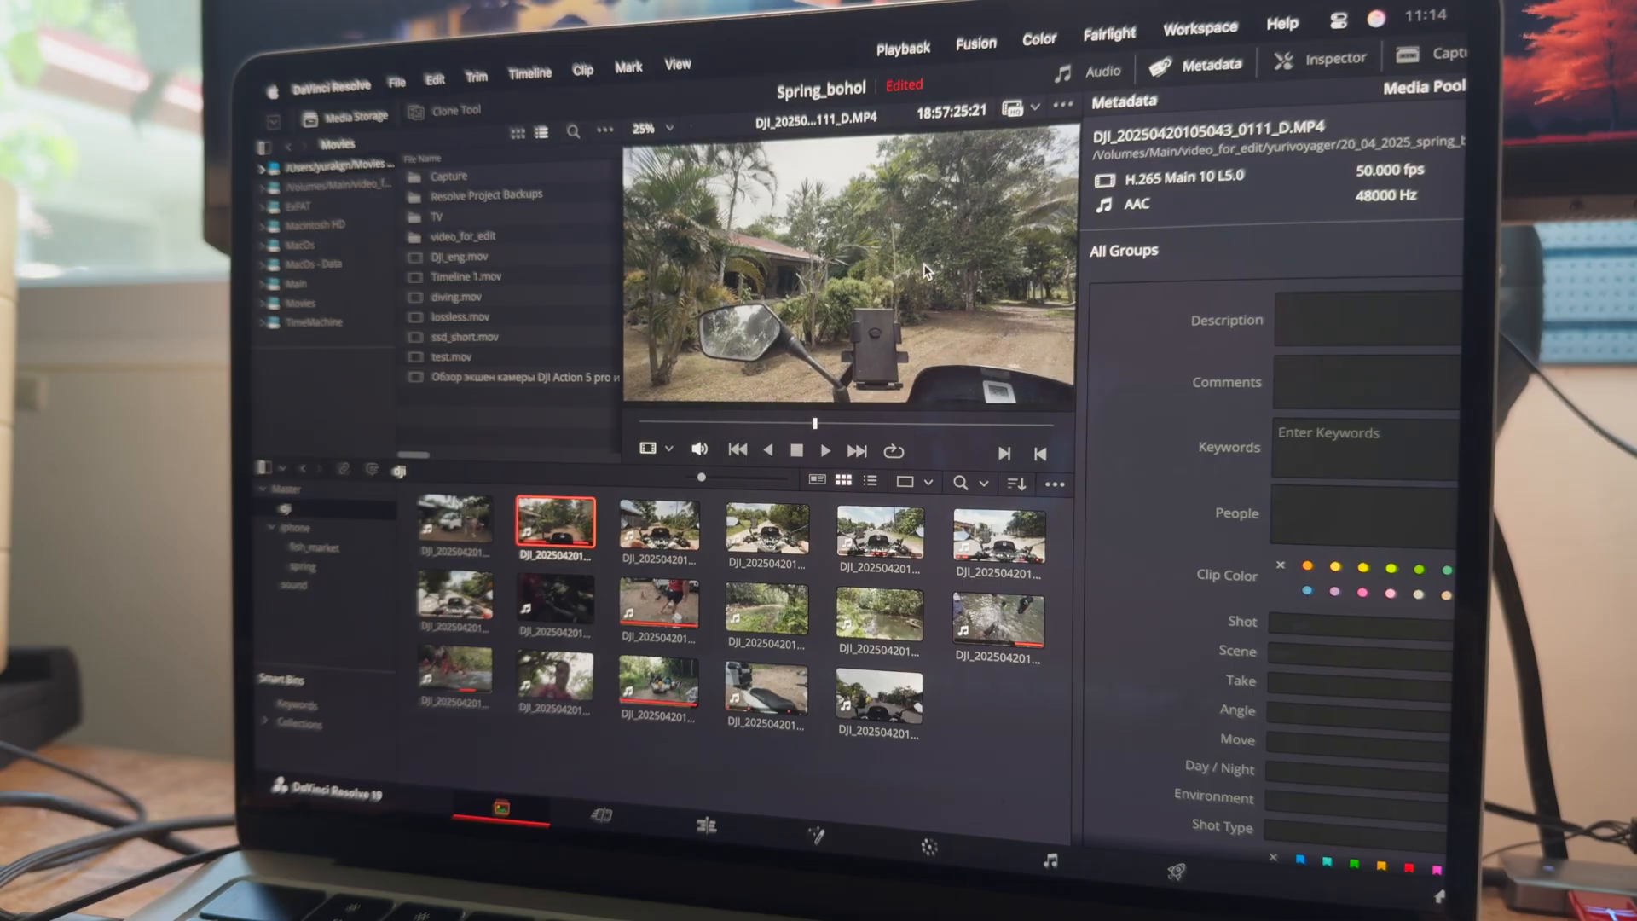
pyautogui.moveTo(960, 283)
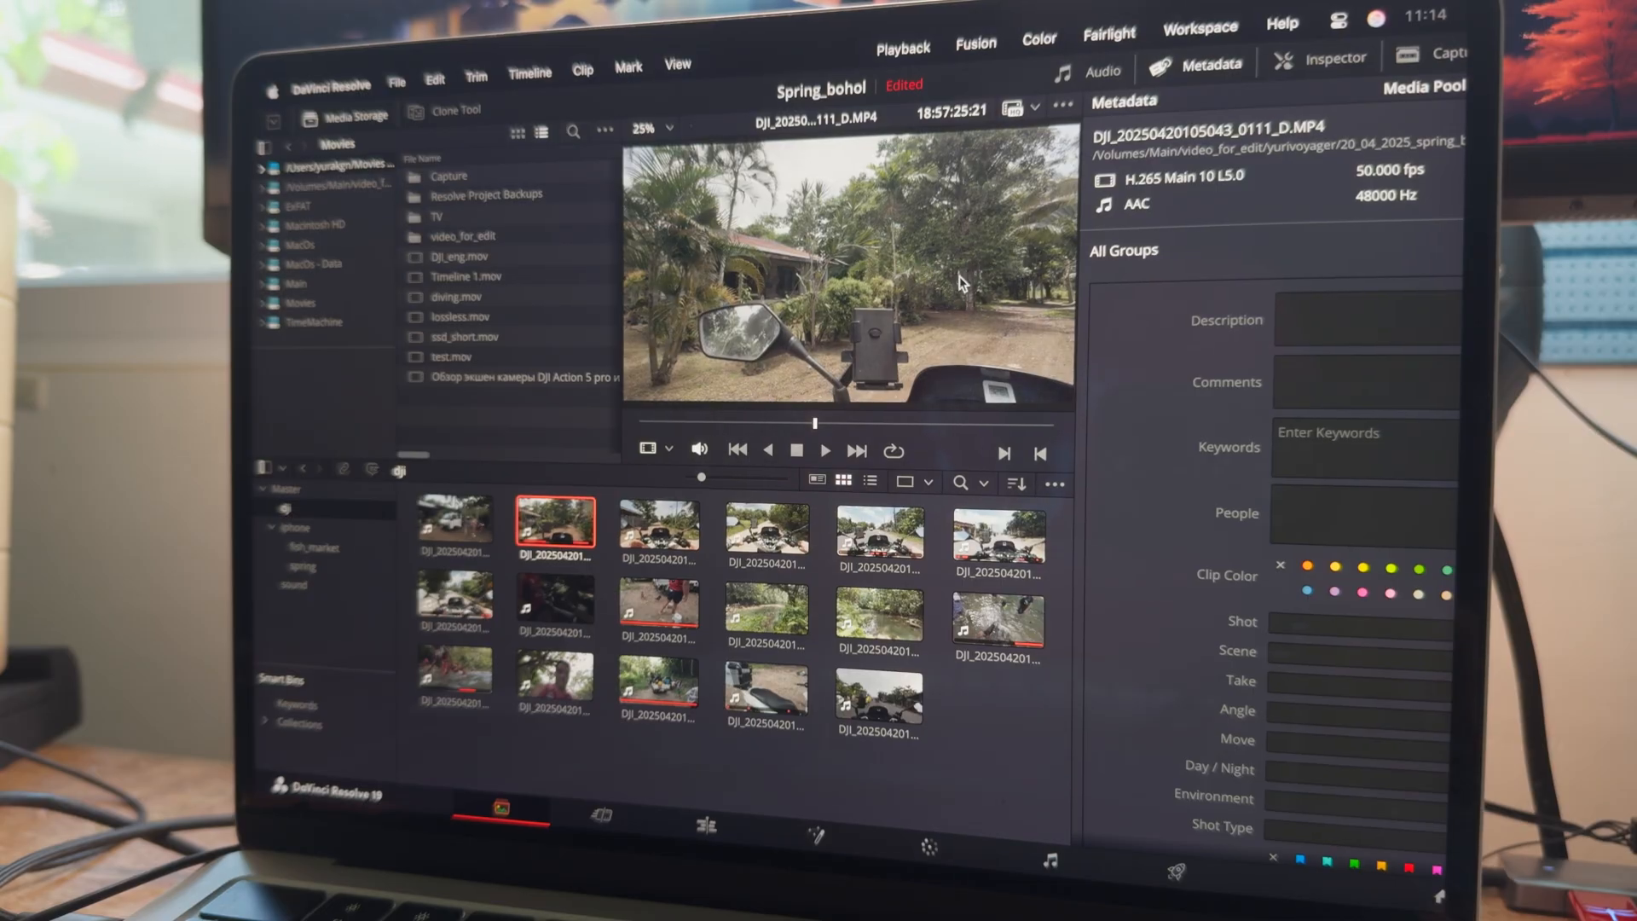
pyautogui.moveTo(968, 198)
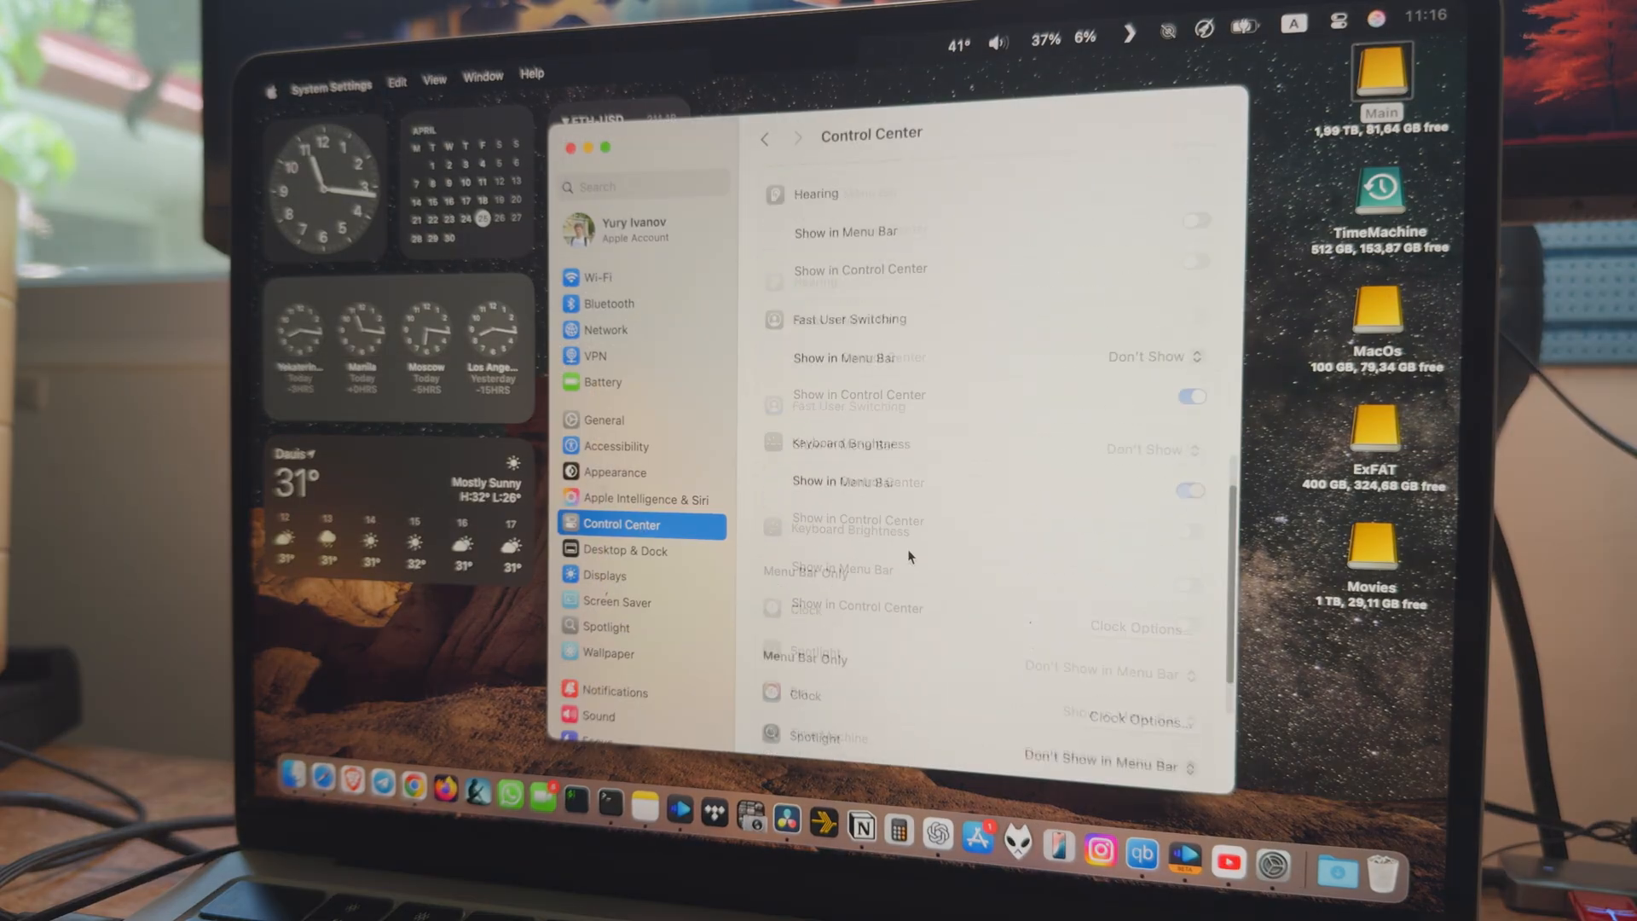
pyautogui.scroll(-3)
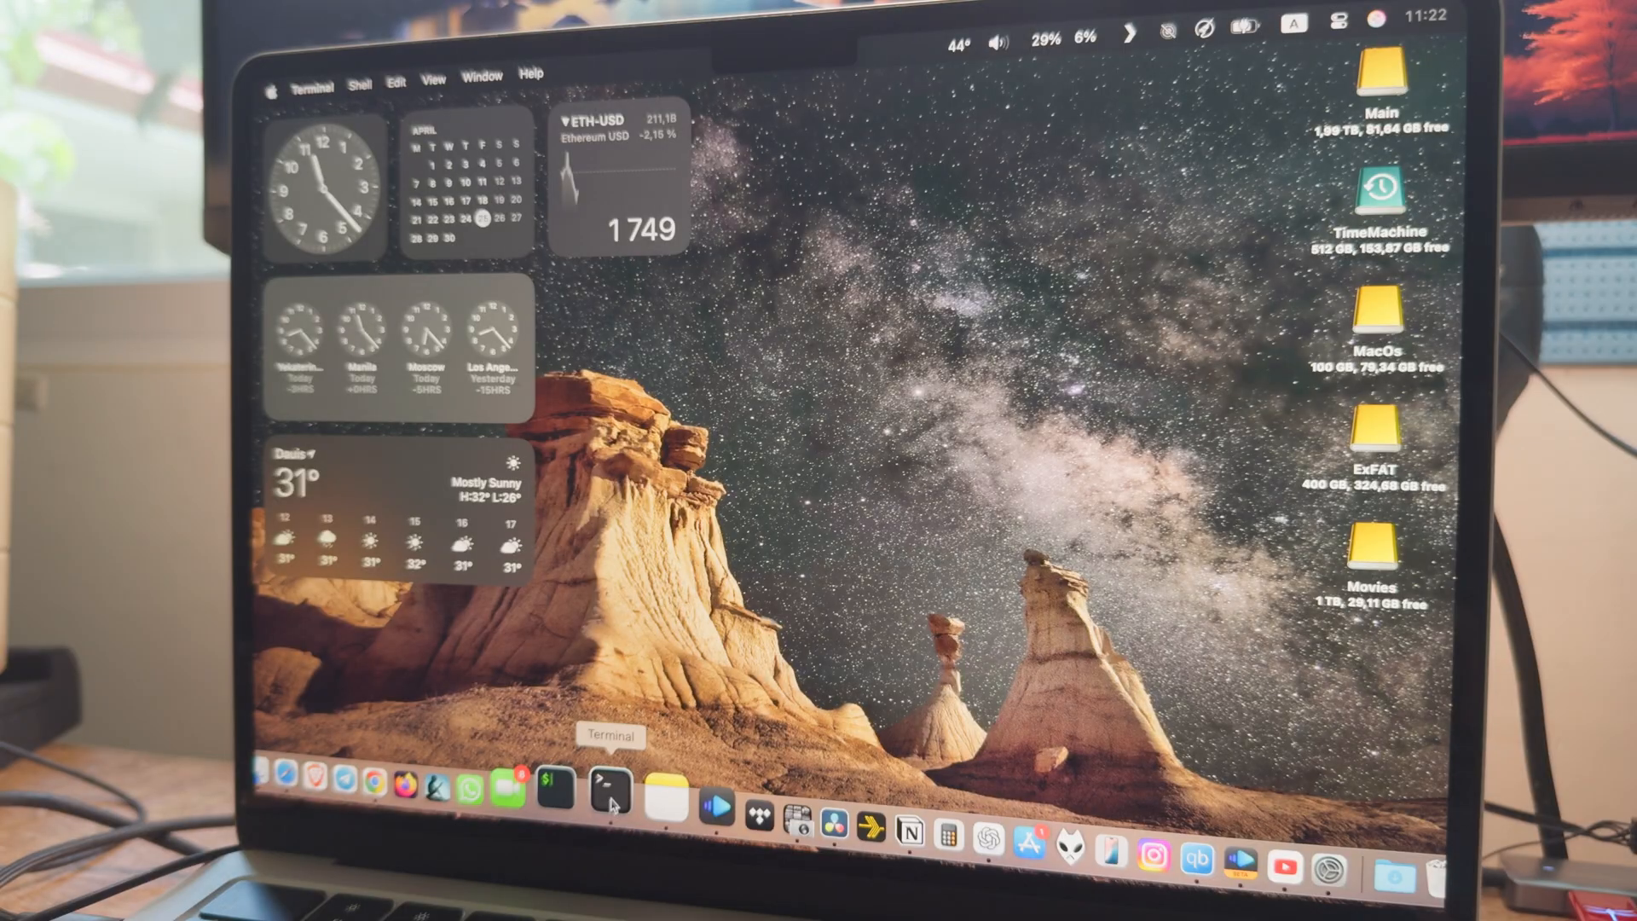
# Run osascript -e 'id of app "IINA"' to get com.colliderli.iina, then enter the defaults write template with -bool false
pyautogui.click(602, 779)
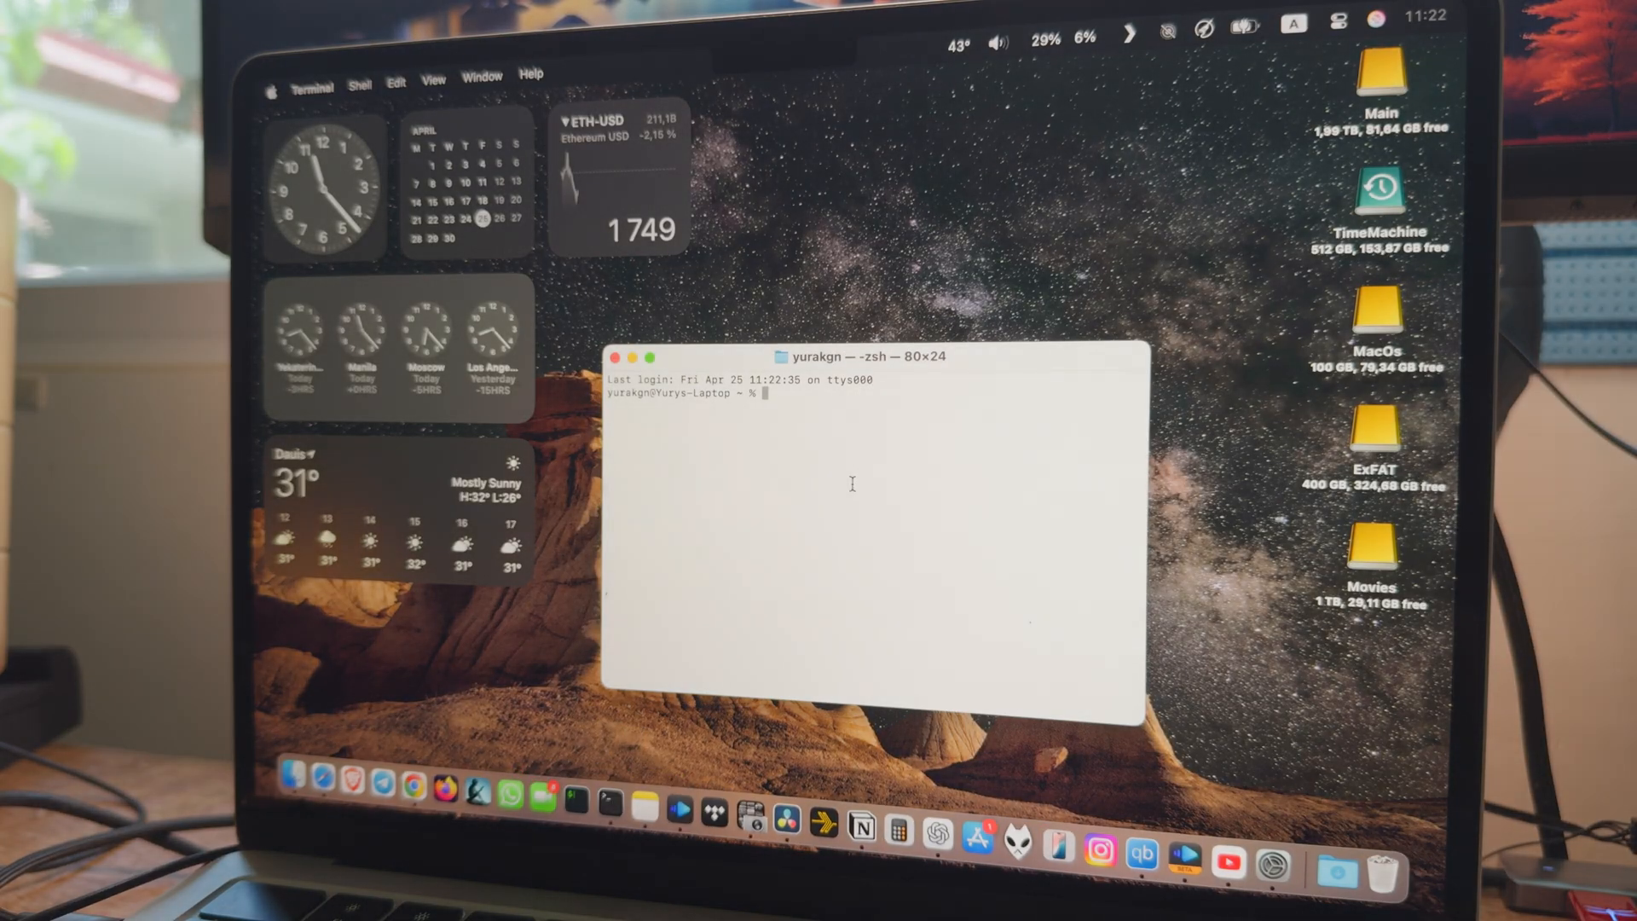
pyautogui.write('osascript -e \'id of app "NameOfApp"\'')
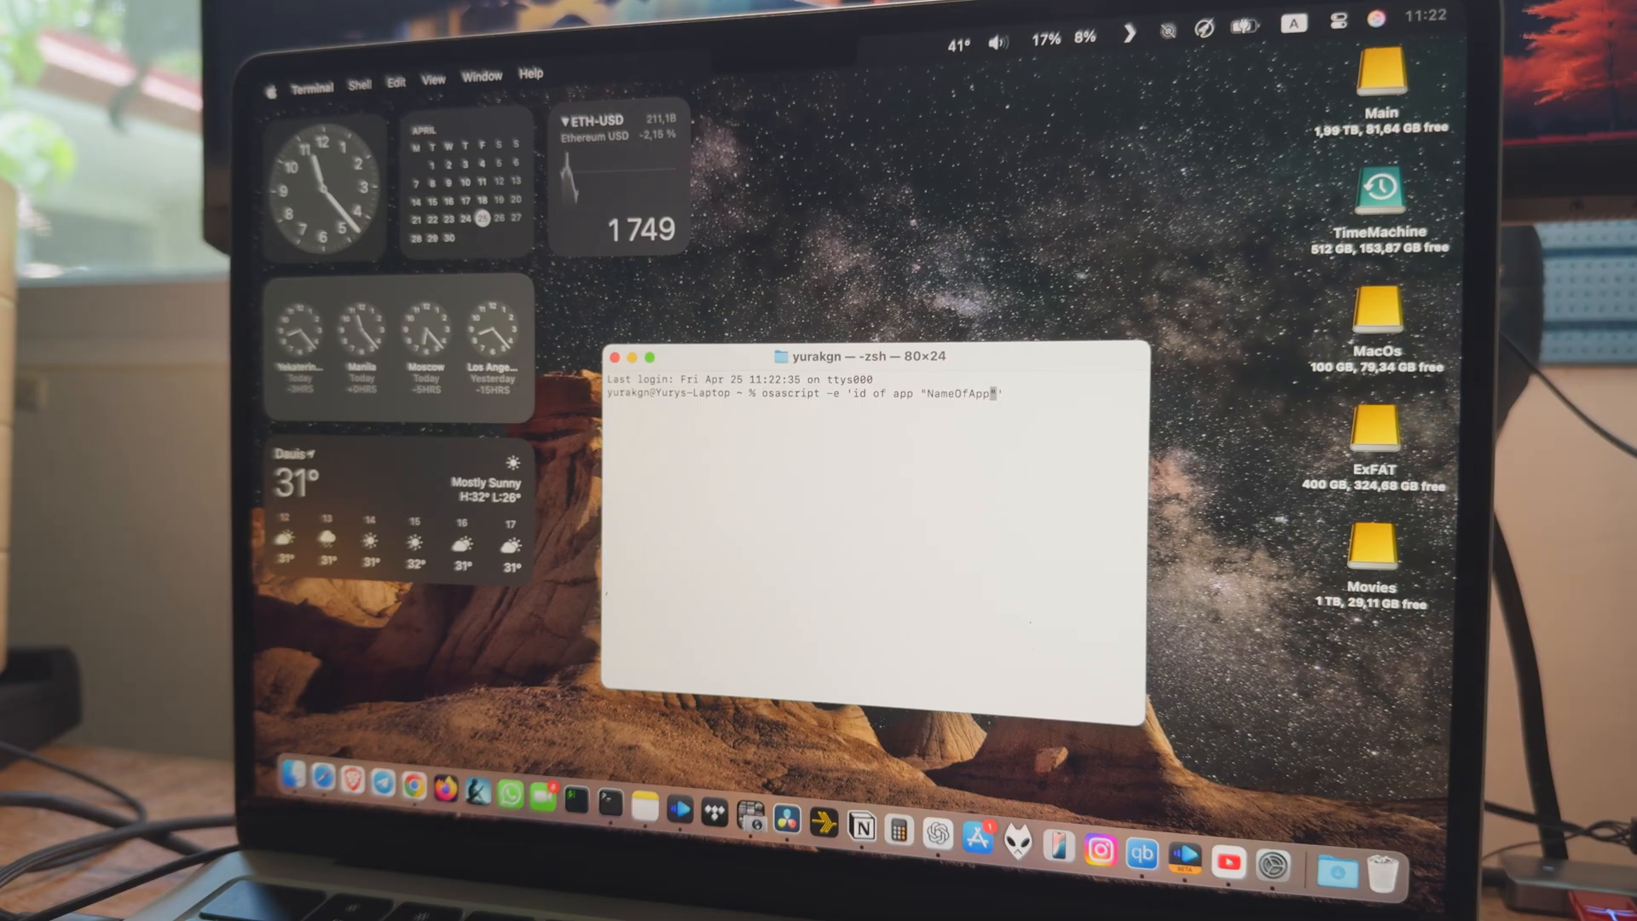
pyautogui.press('Backspace')
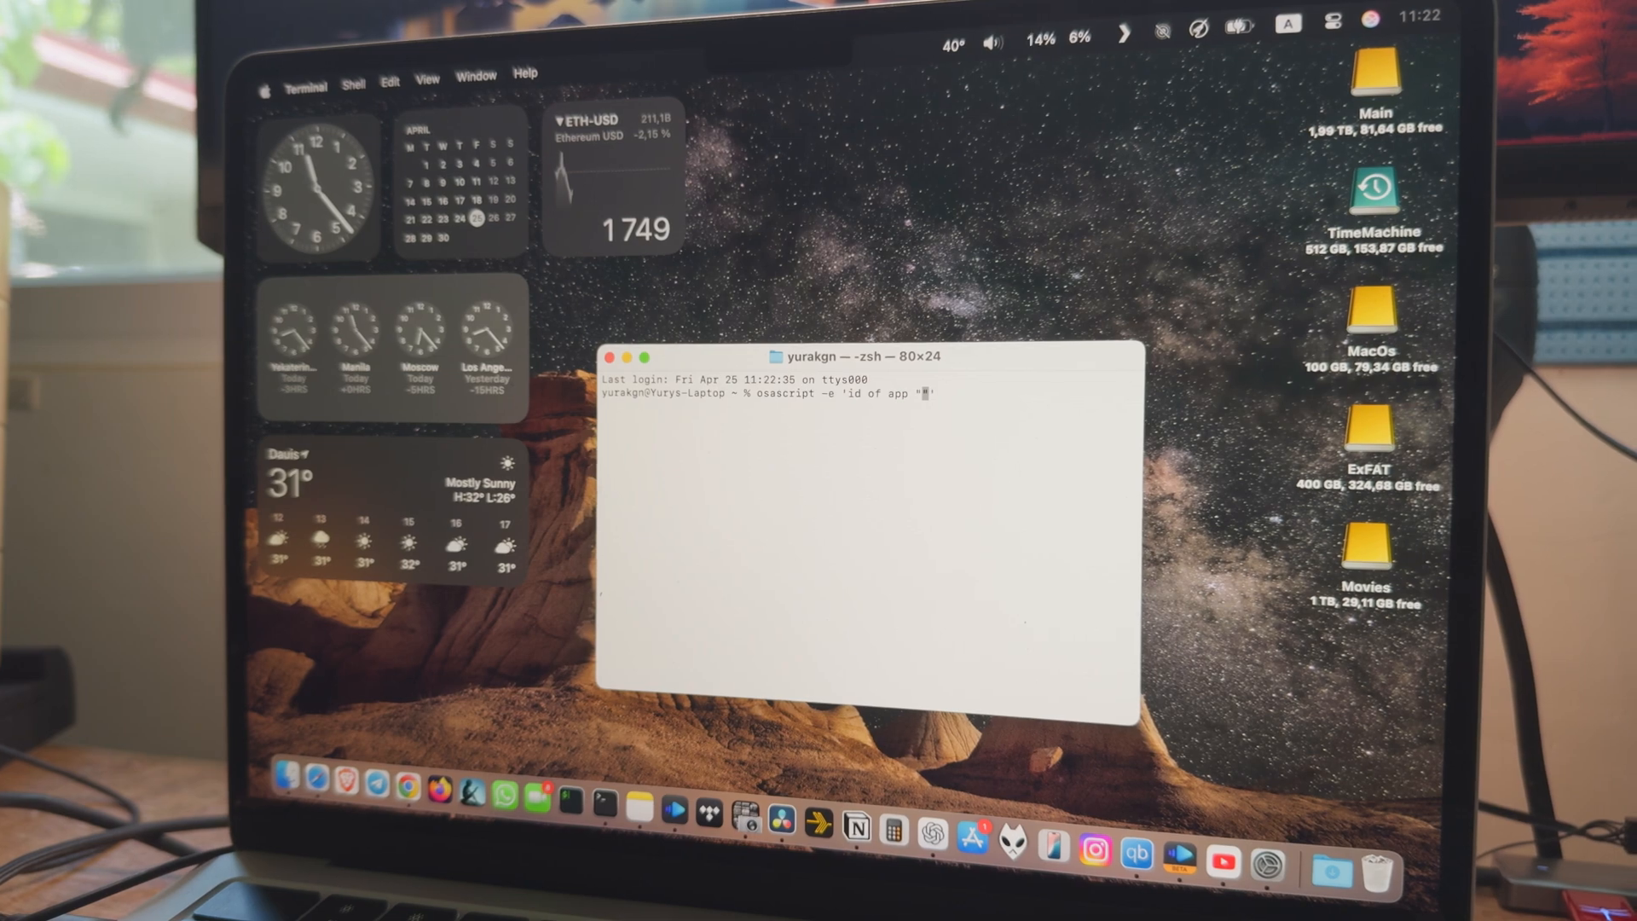
pyautogui.write('IINA')
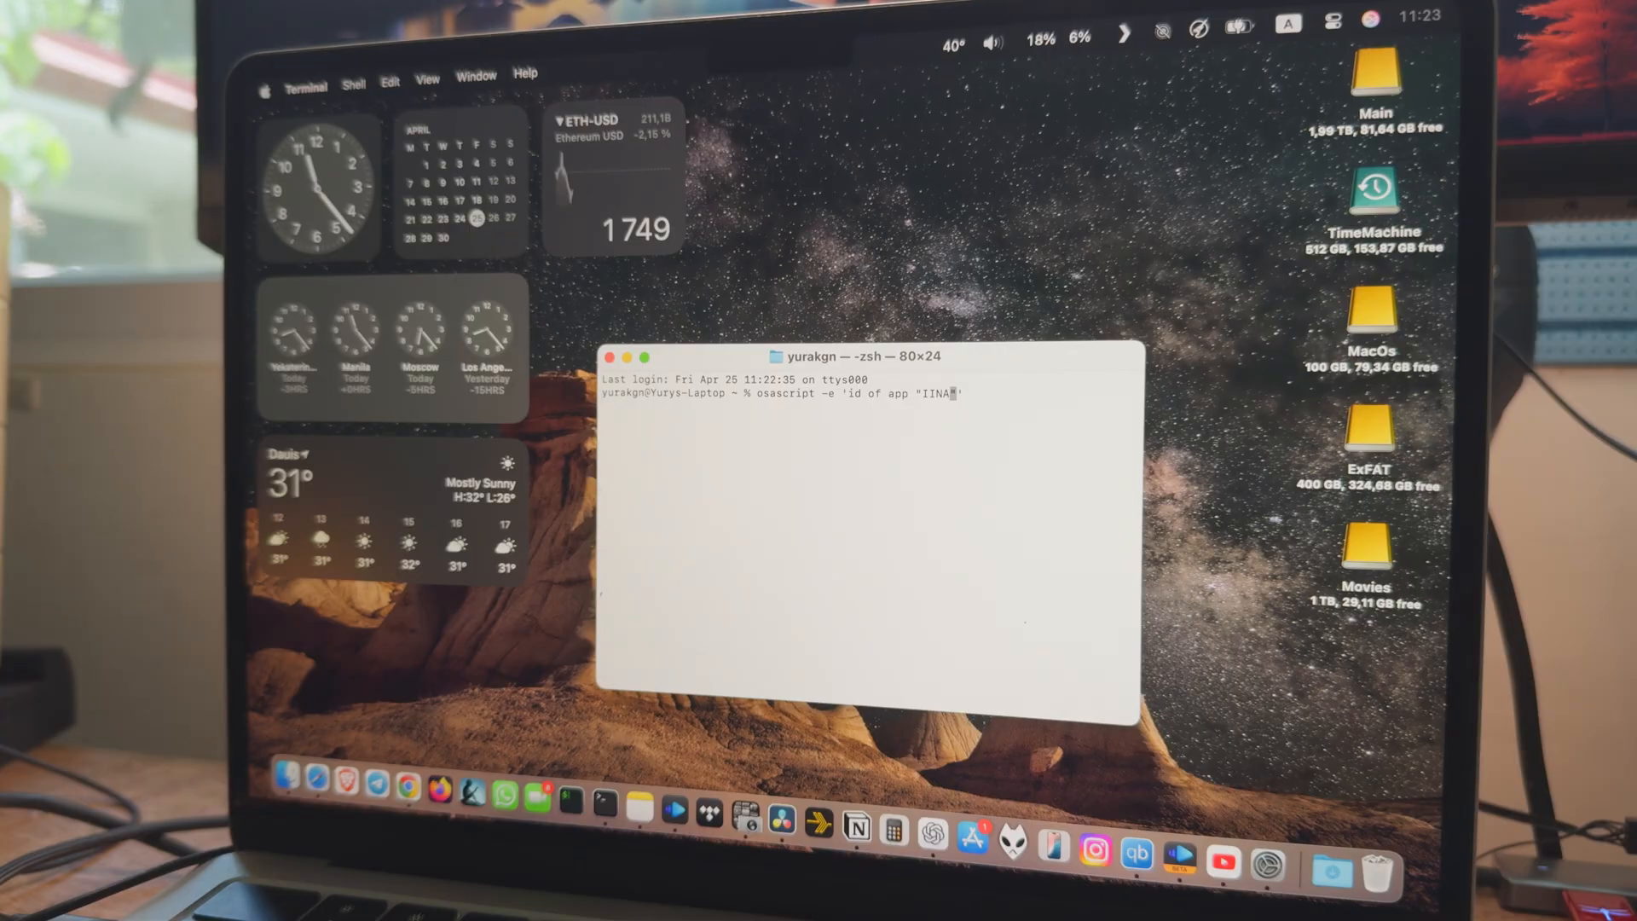
pyautogui.press('Return')
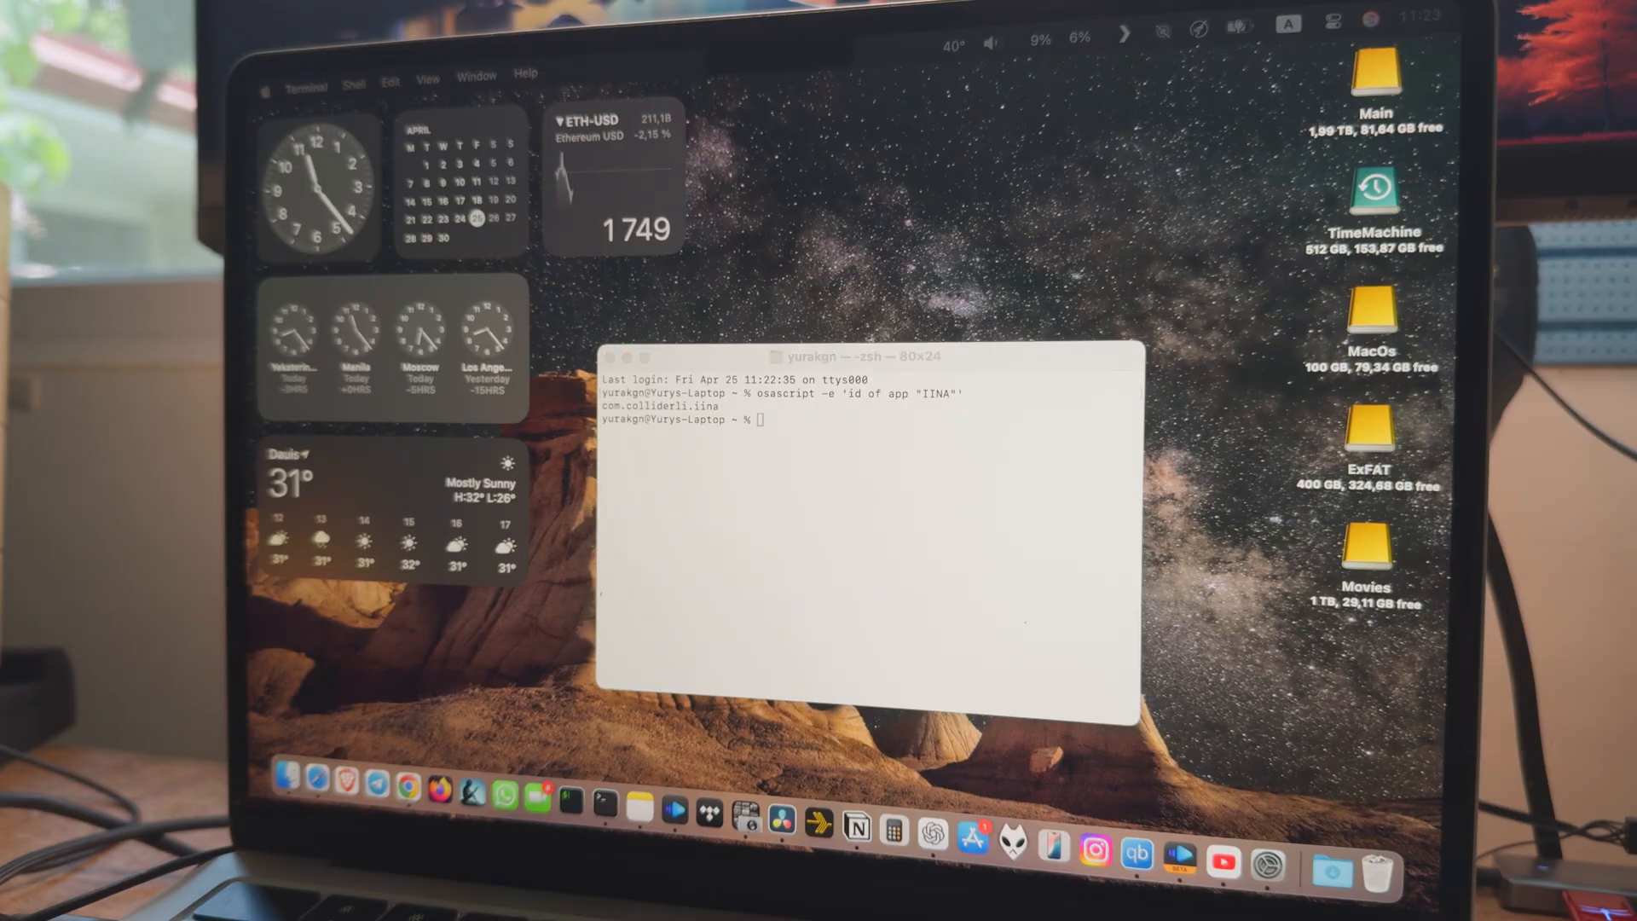
pyautogui.write('defaults write IDofApp AppleMenuBarVisibleInFullscreen -bool false')
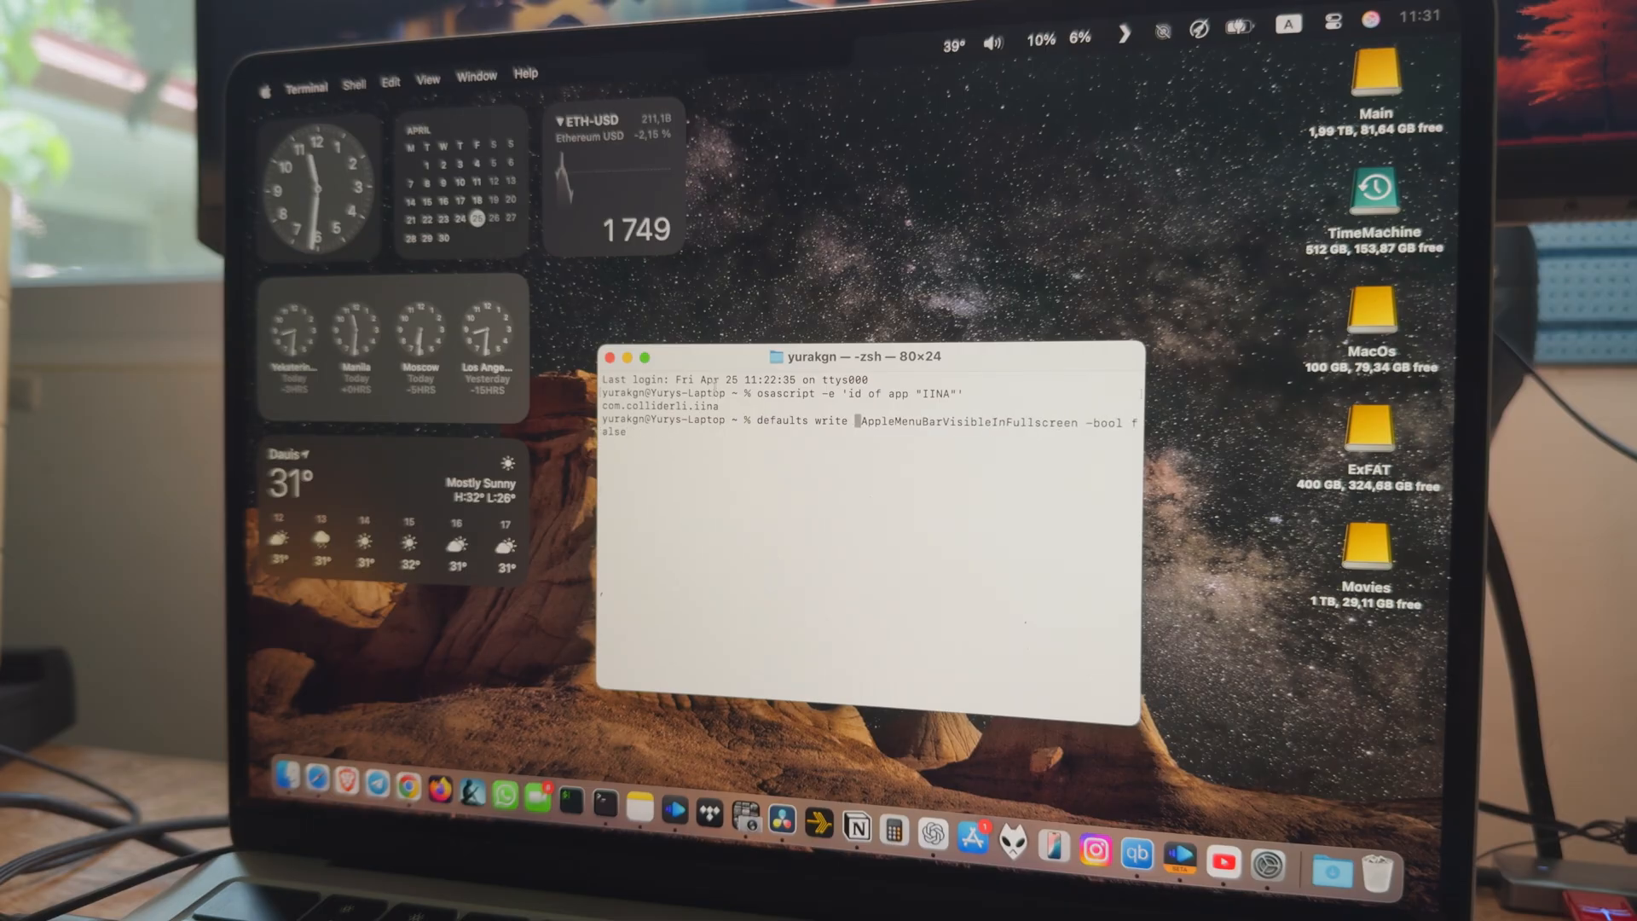
# Run defaults write com.colliderli.iina AppleMenuBarVisibleInFullscreen -bool false
pyautogui.doubleClick(665, 405)
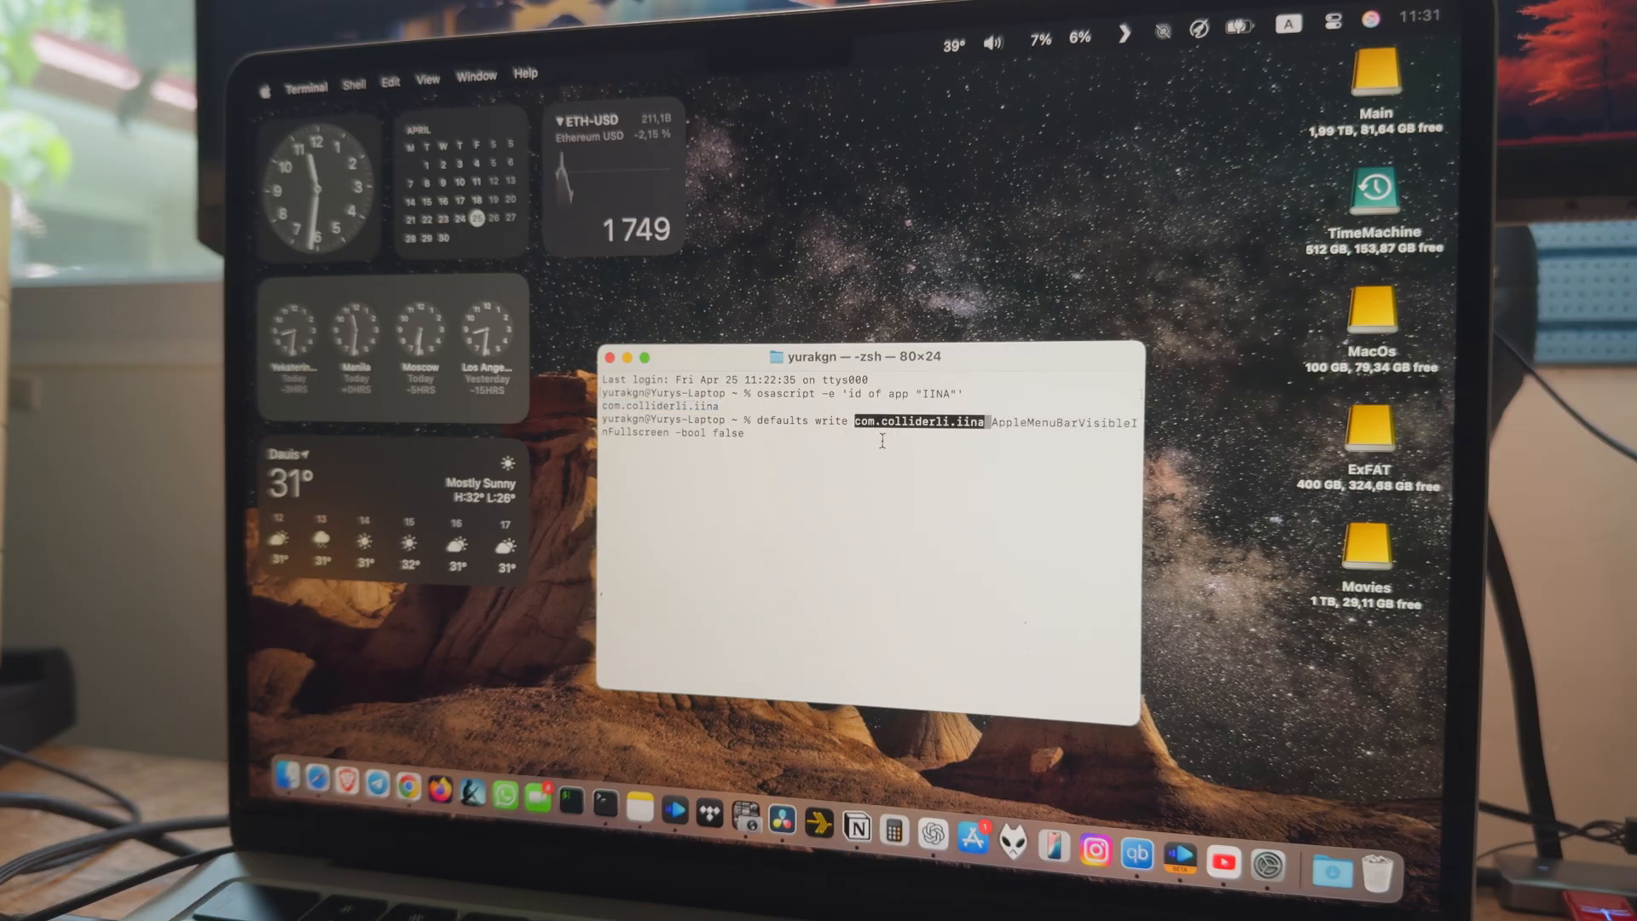
pyautogui.press('Return')
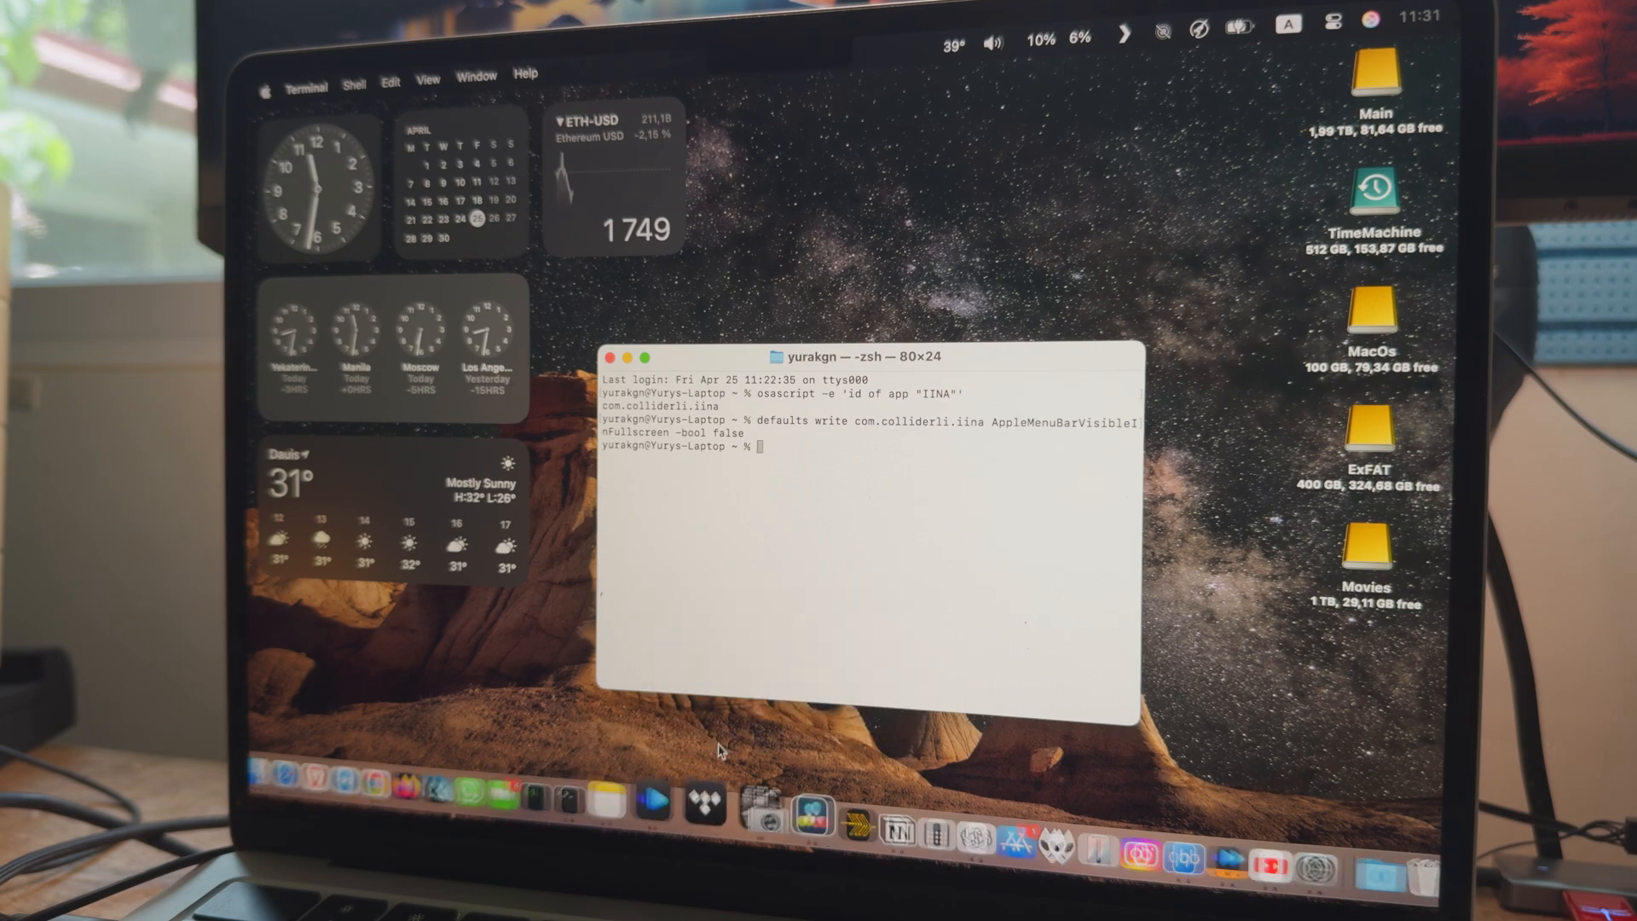
pyautogui.moveTo(672, 797)
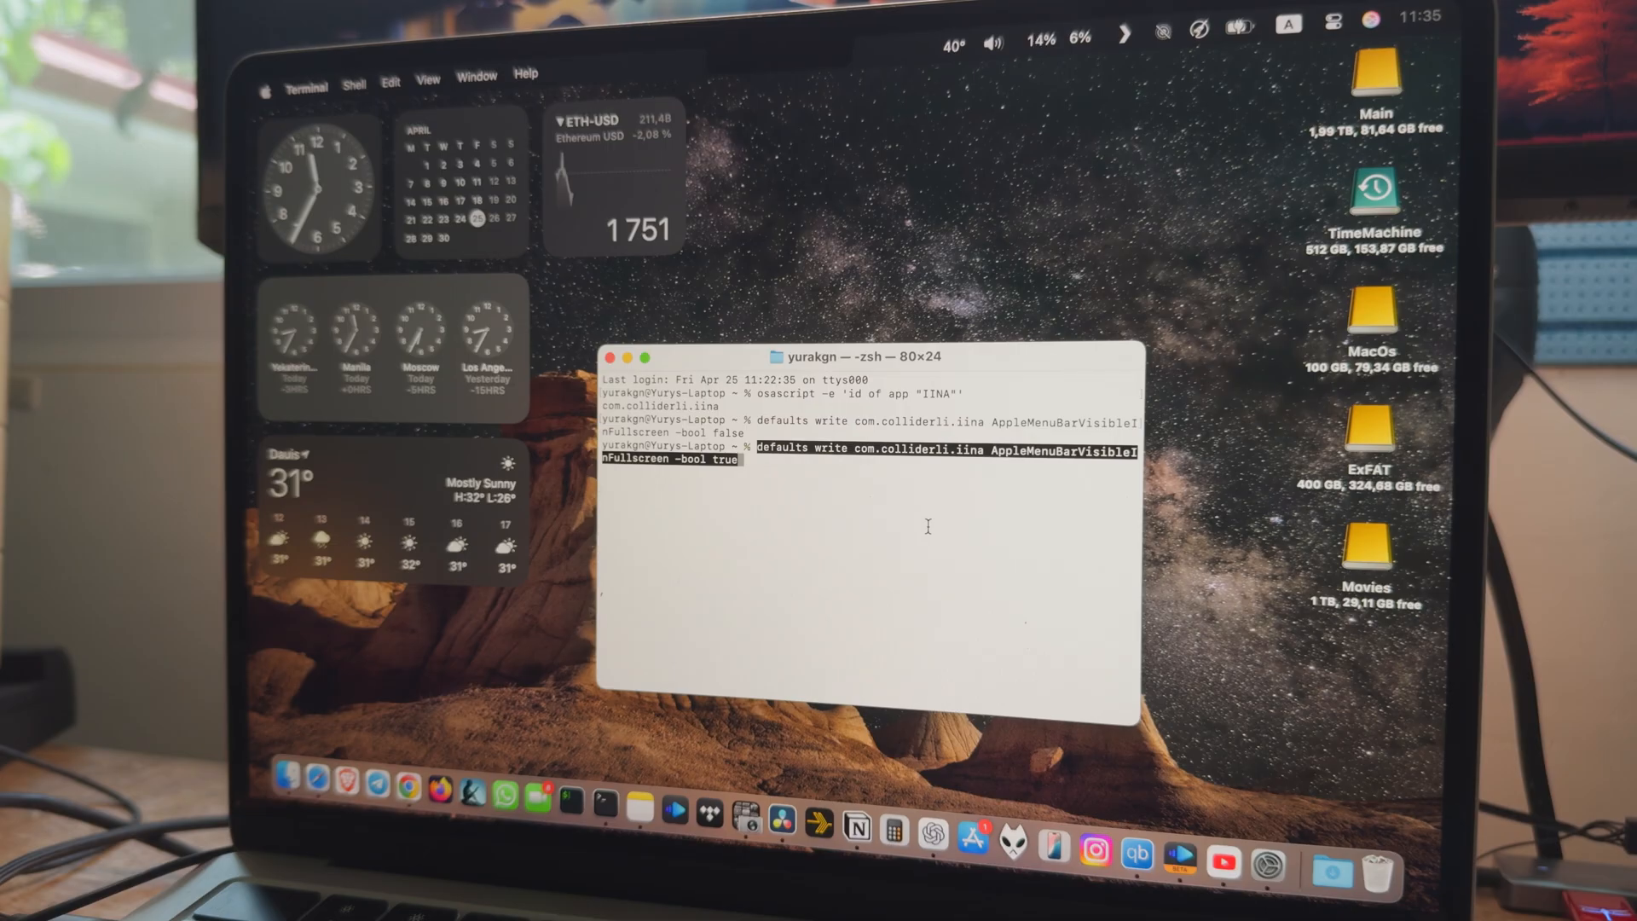
# Run defaults write com.colliderli.iina AppleMenuBarVisibleInFullscreen -bool true
pyautogui.press('Return')
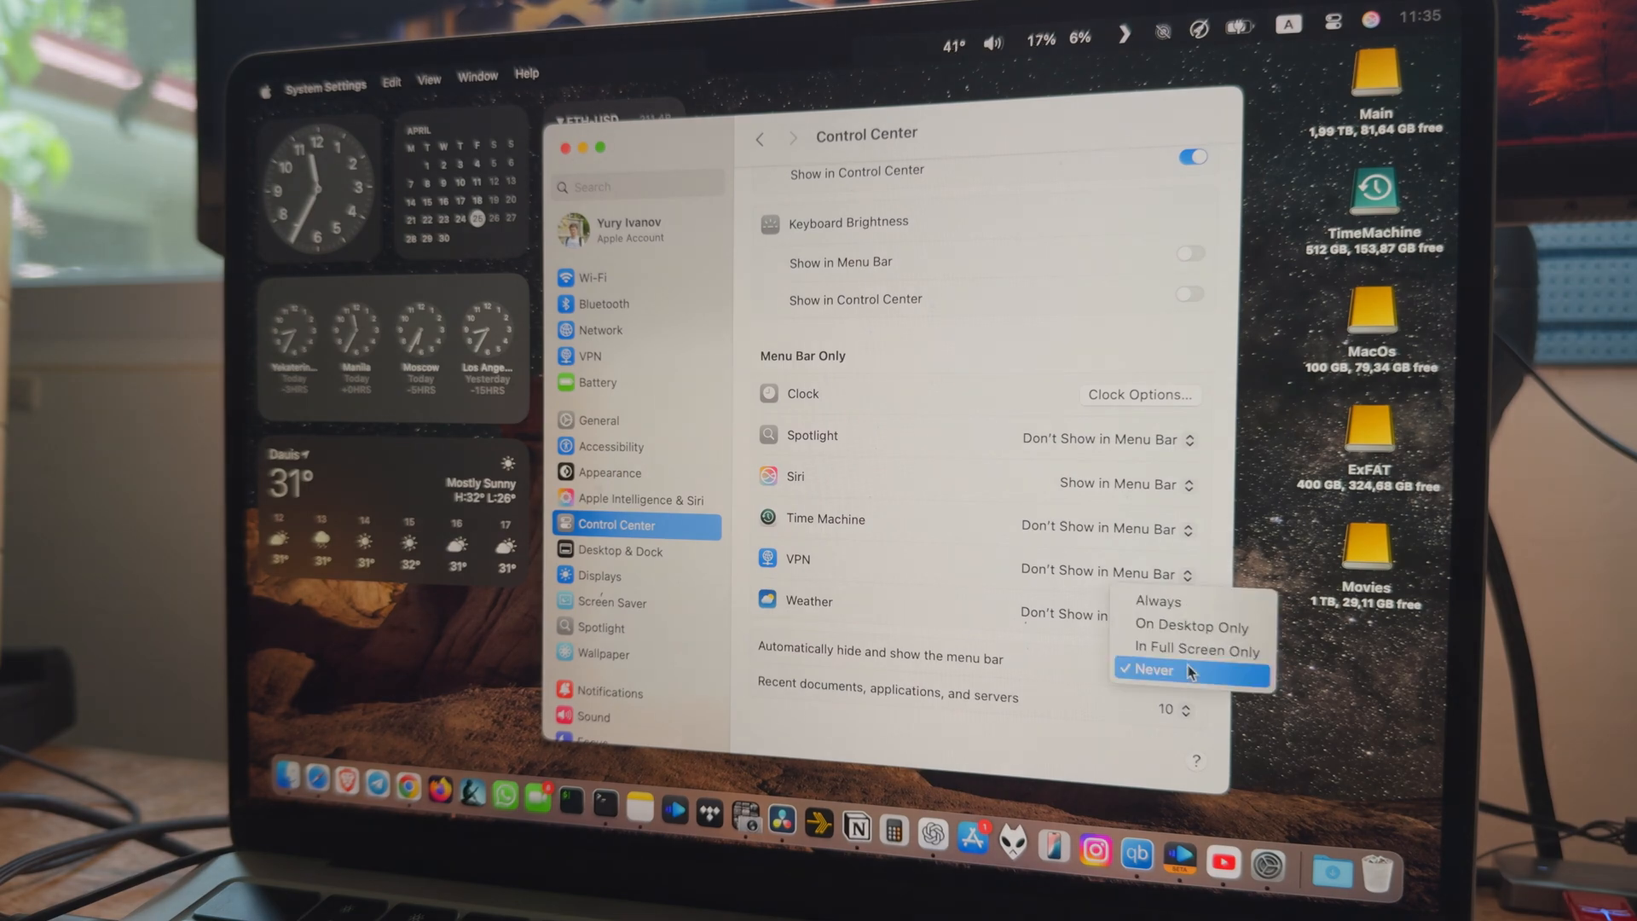
pyautogui.moveTo(1177, 676)
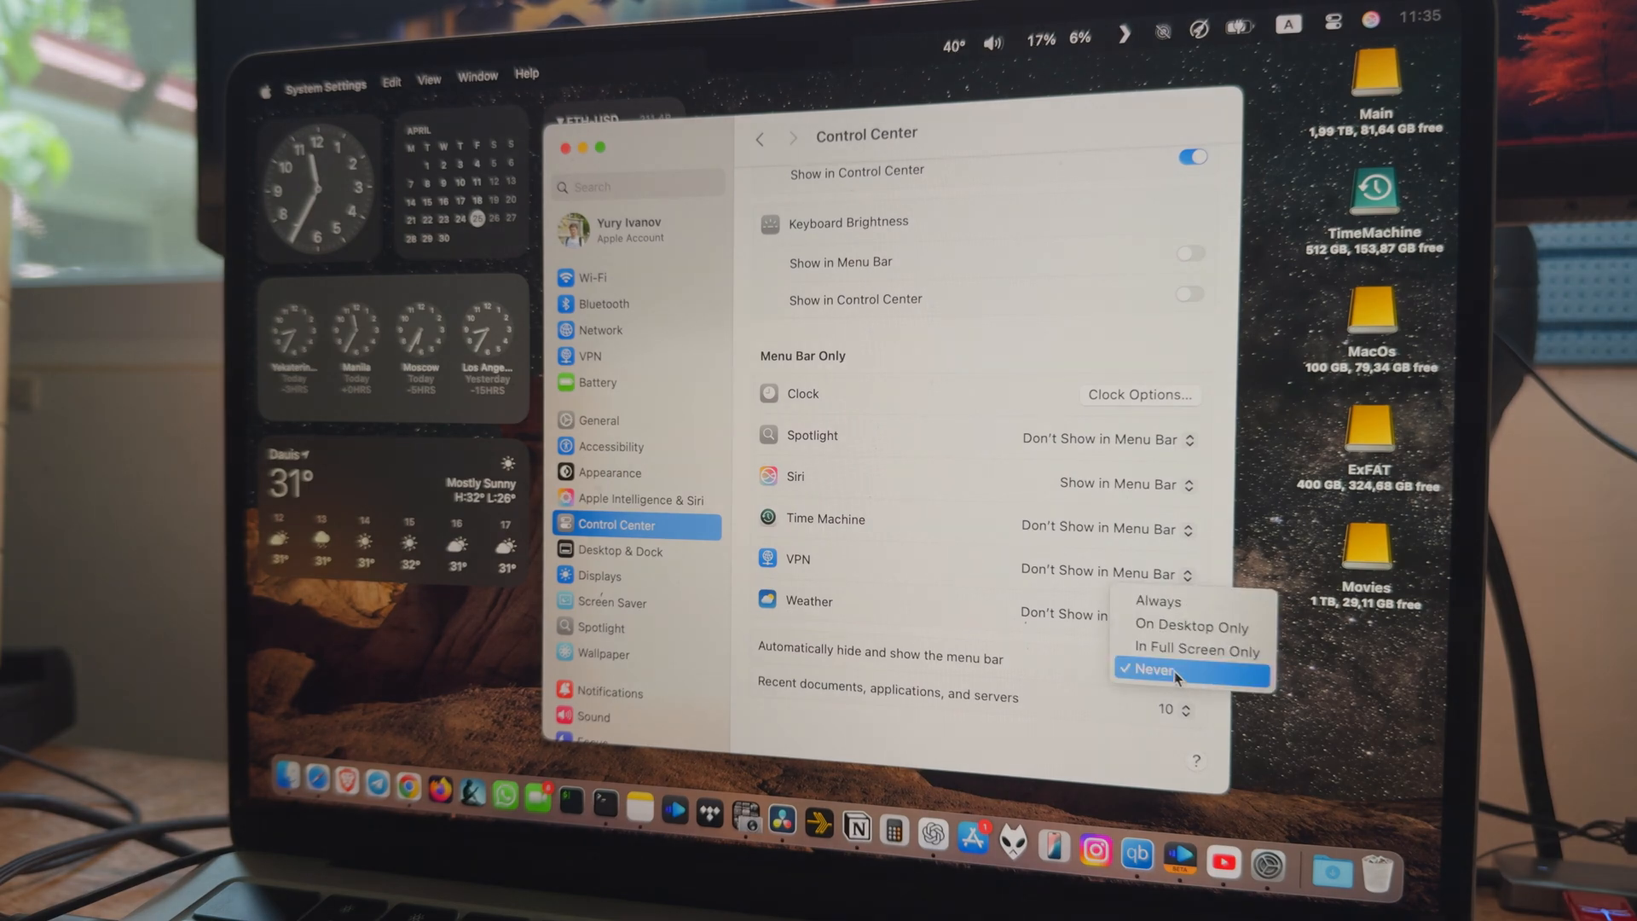
# Set 'Automatically hide and show the menu bar' so the menu bar hides automatically
pyautogui.click(1156, 600)
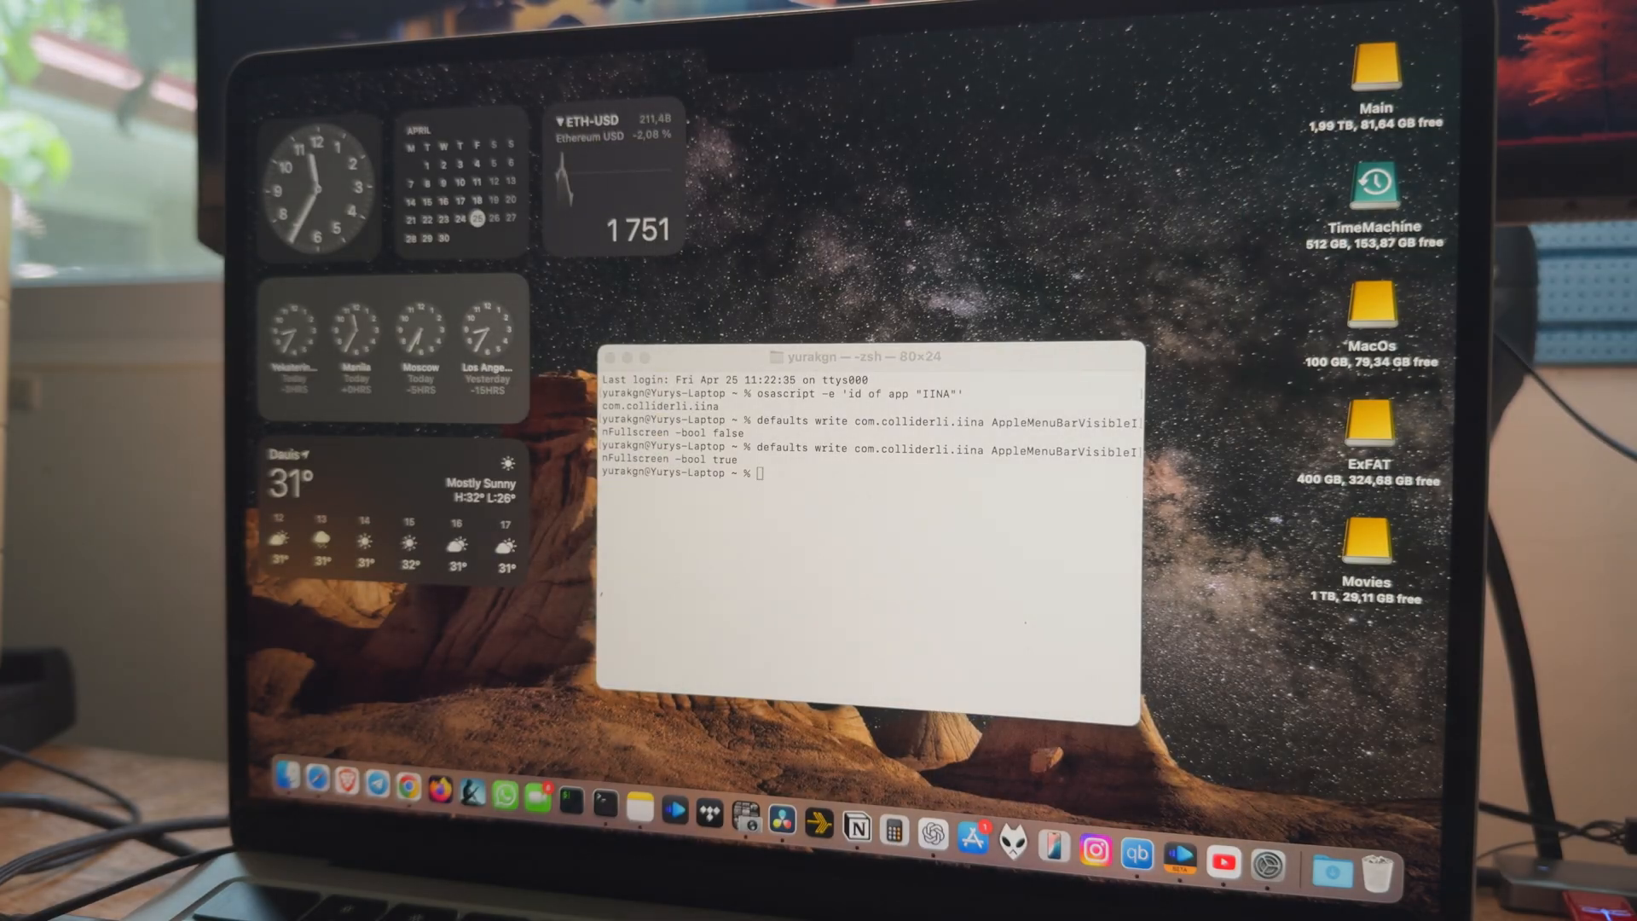
pyautogui.moveTo(1145, 65)
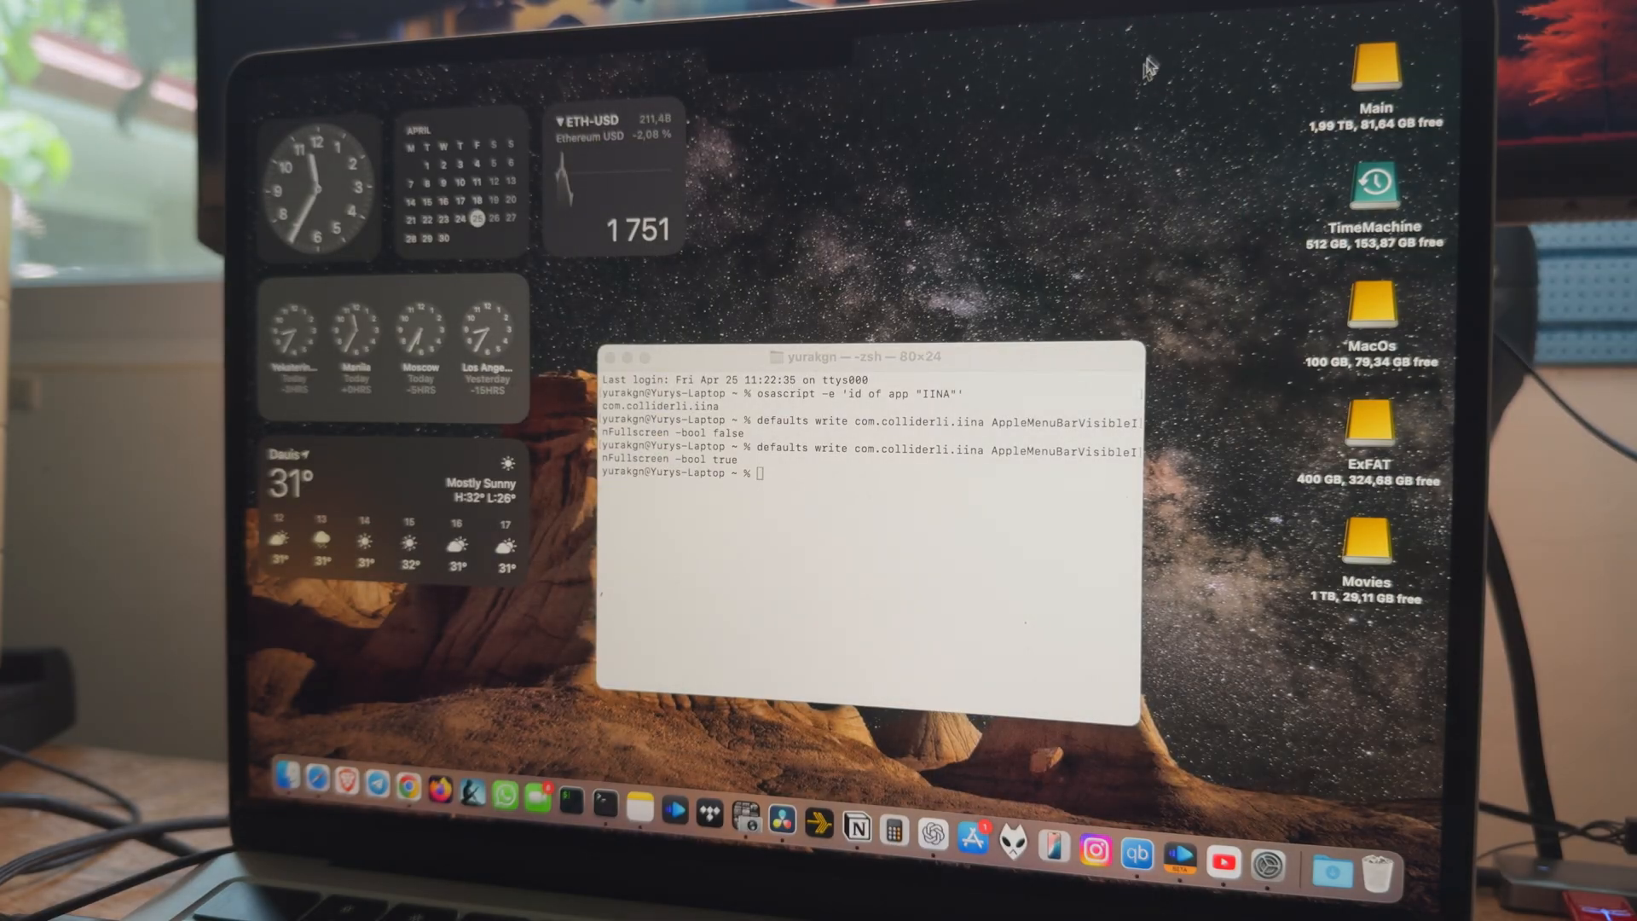
pyautogui.moveTo(615, 788)
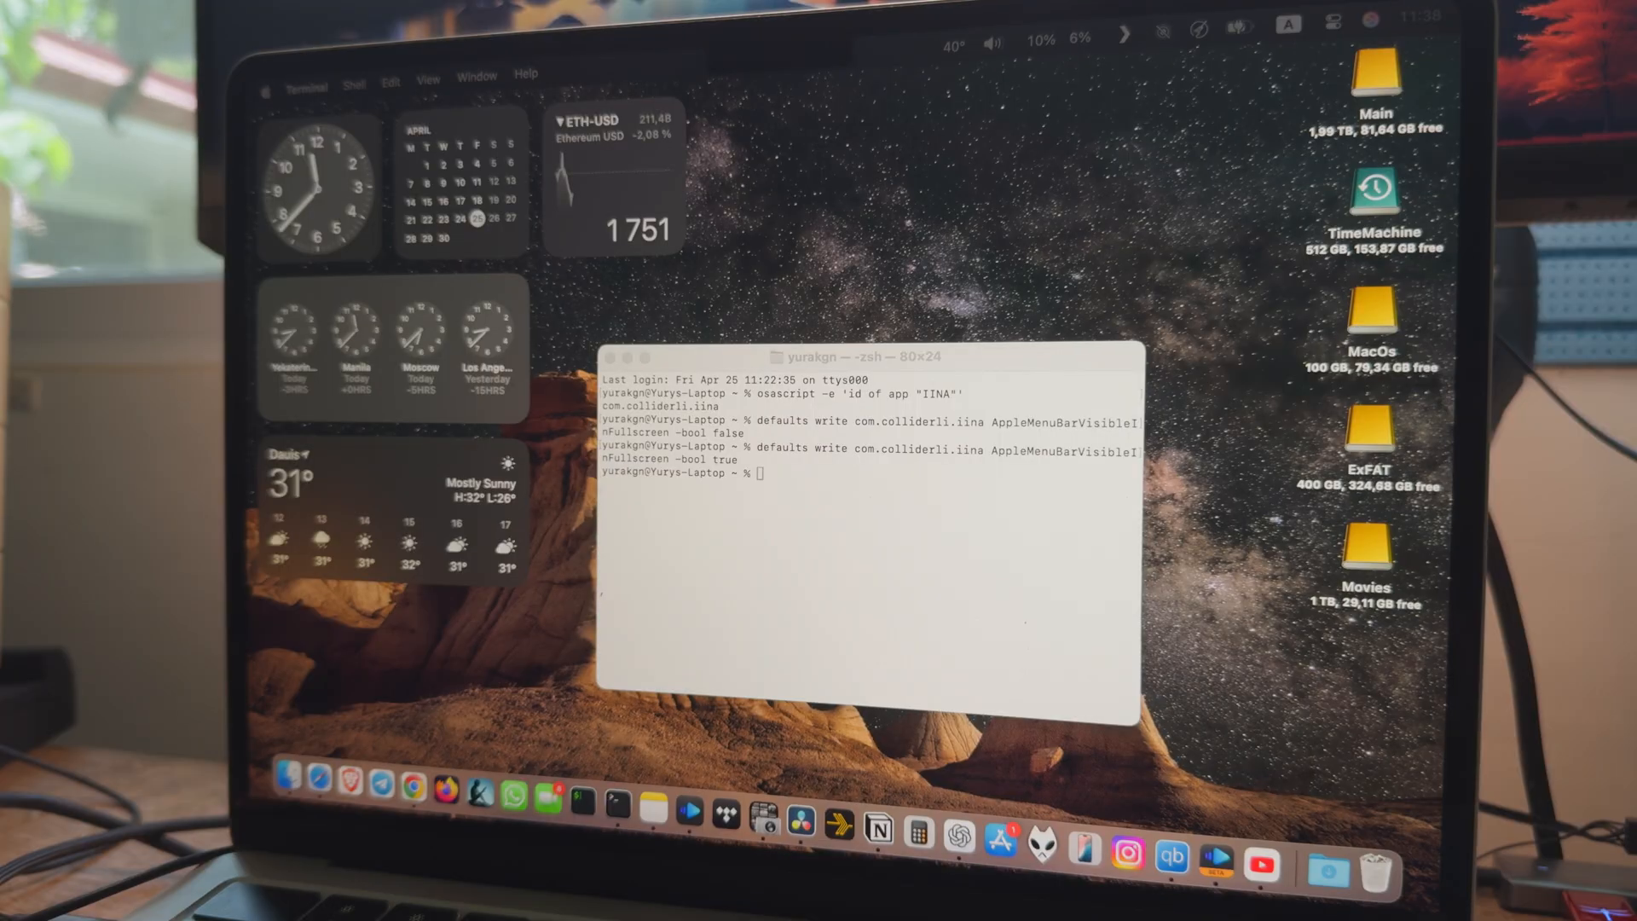
# Run defaults delete com.colliderli.iina AppleMenuBarVisibleInFullscreen
pyautogui.write('defaults delete com.colliderli.iina AppleMenuBarVisibleInFullscreen')
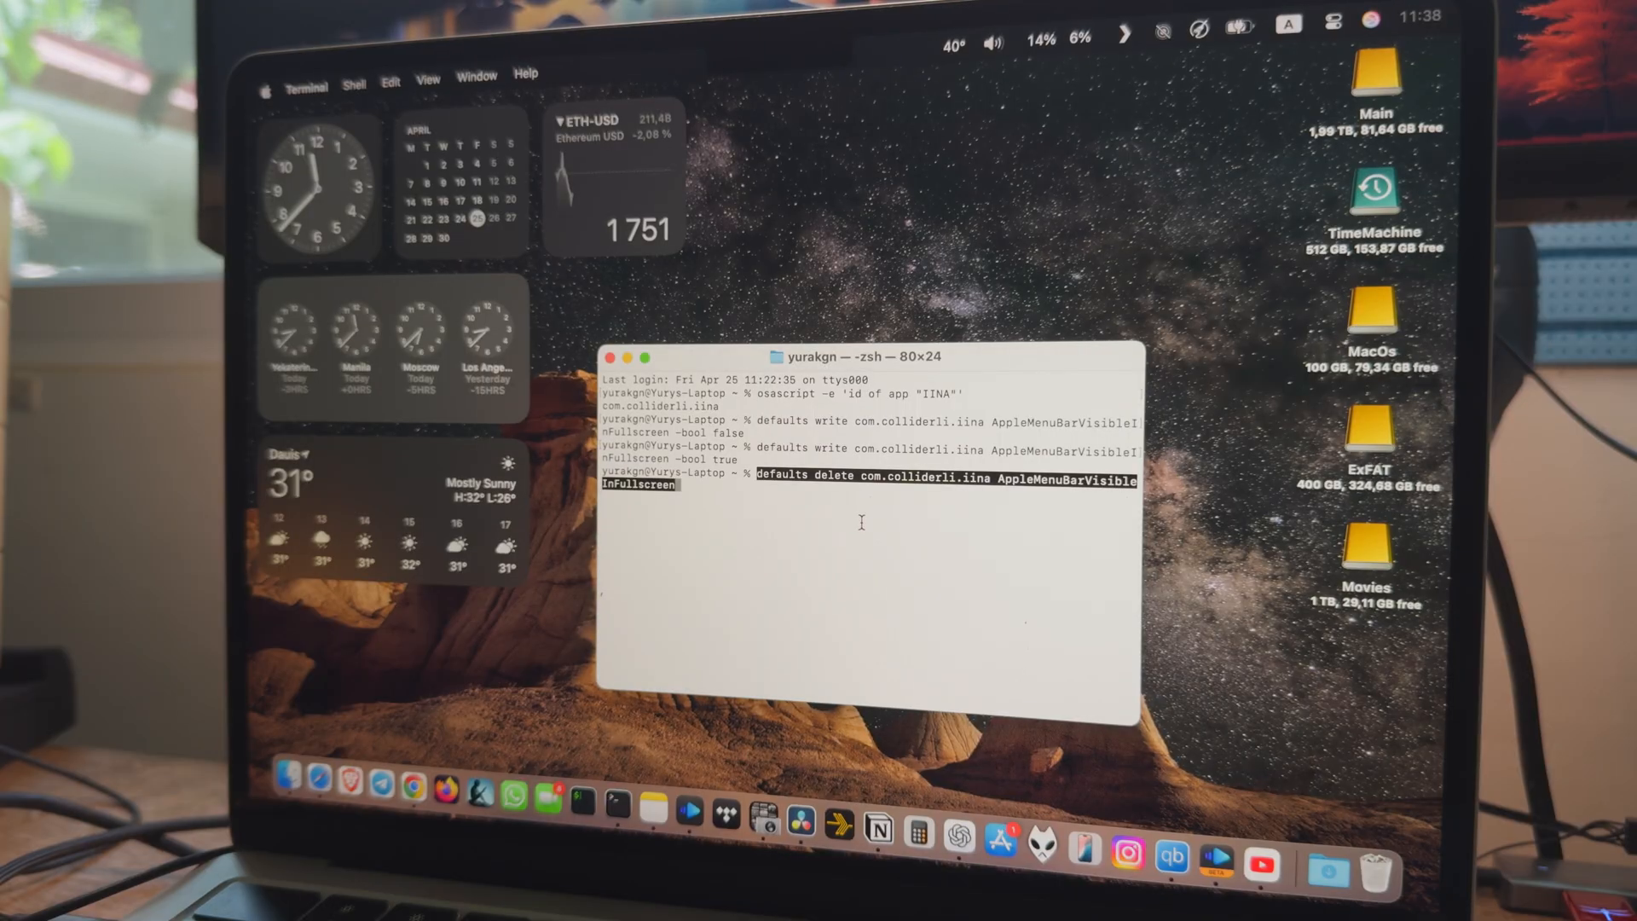
pyautogui.press('Return')
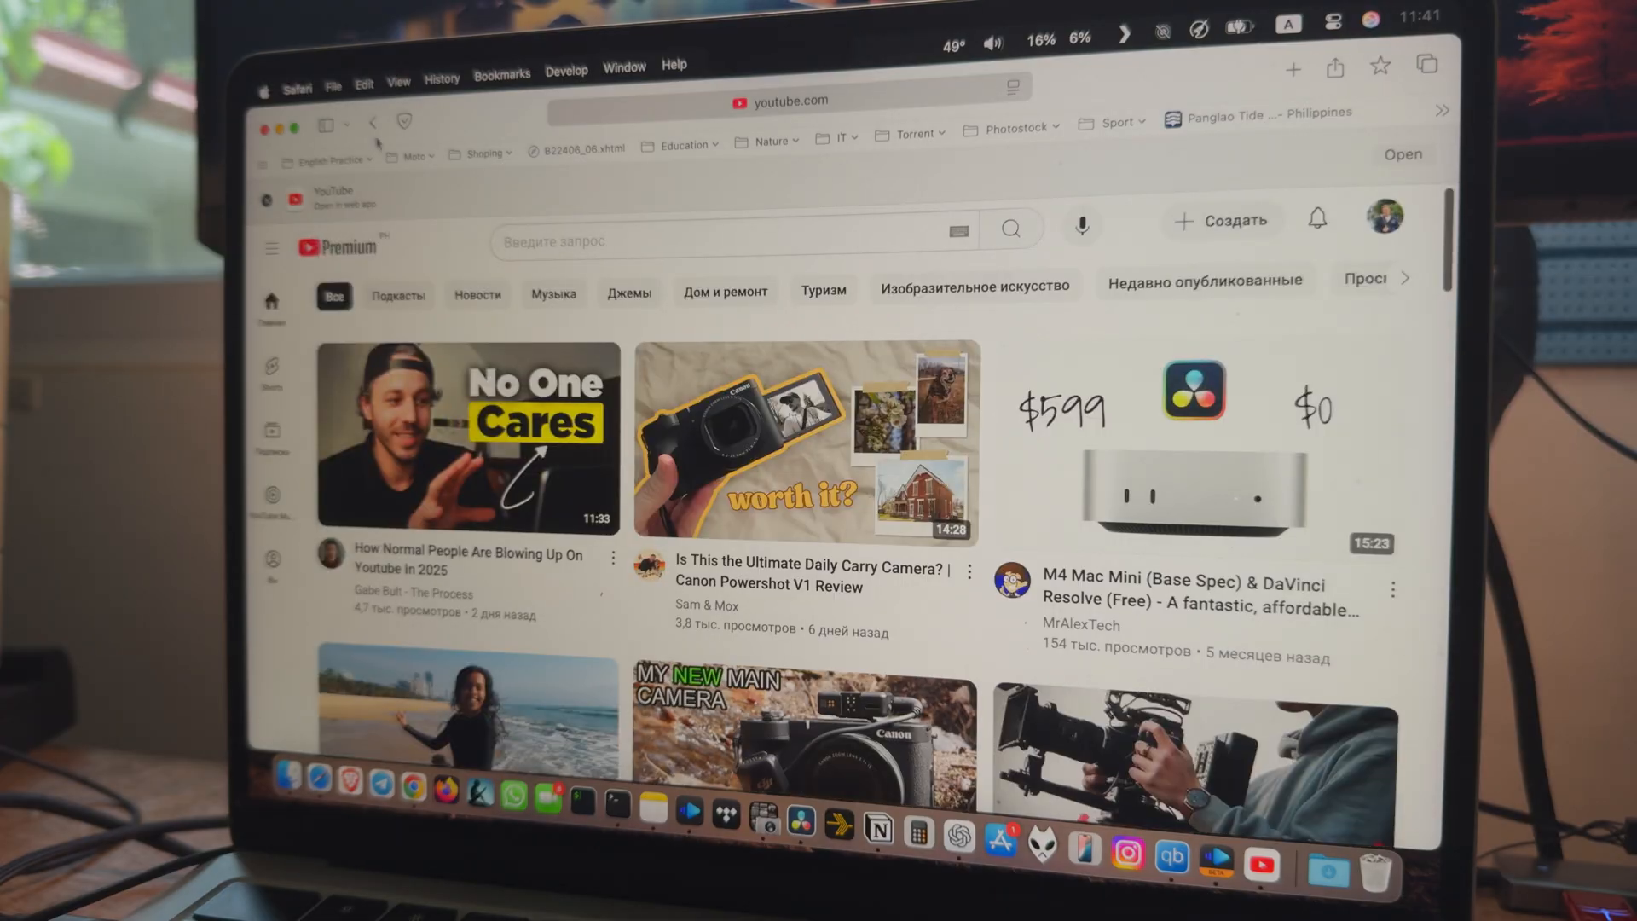
# Add YouTube to the Dock as a Safari web app and launch it from Launchpad
pyautogui.click(334, 65)
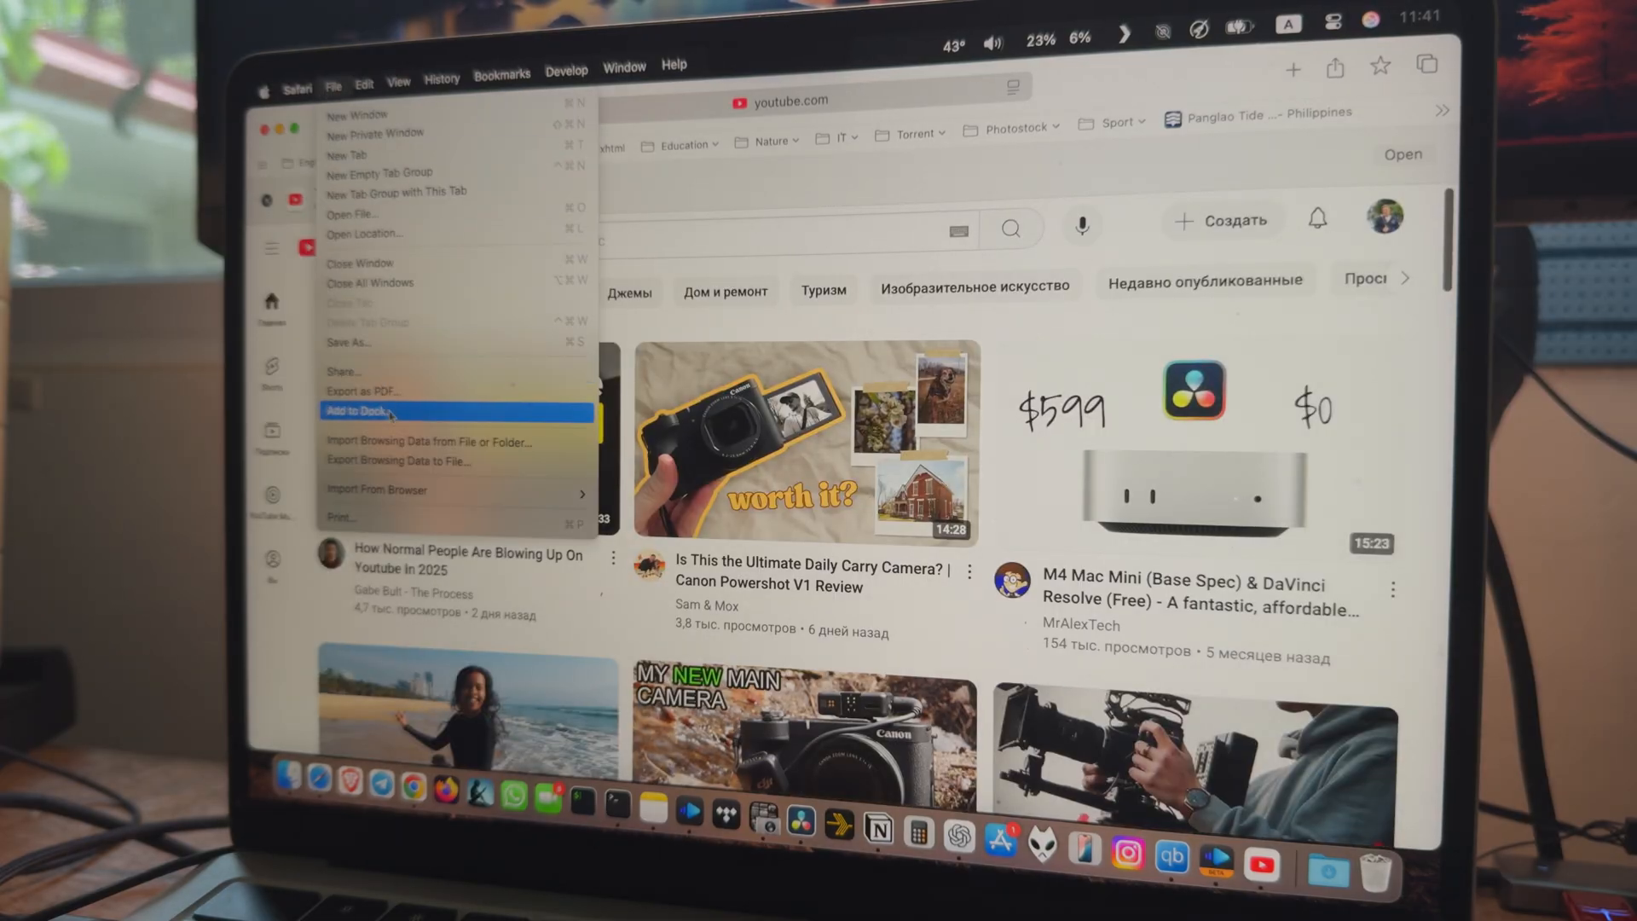
pyautogui.click(375, 409)
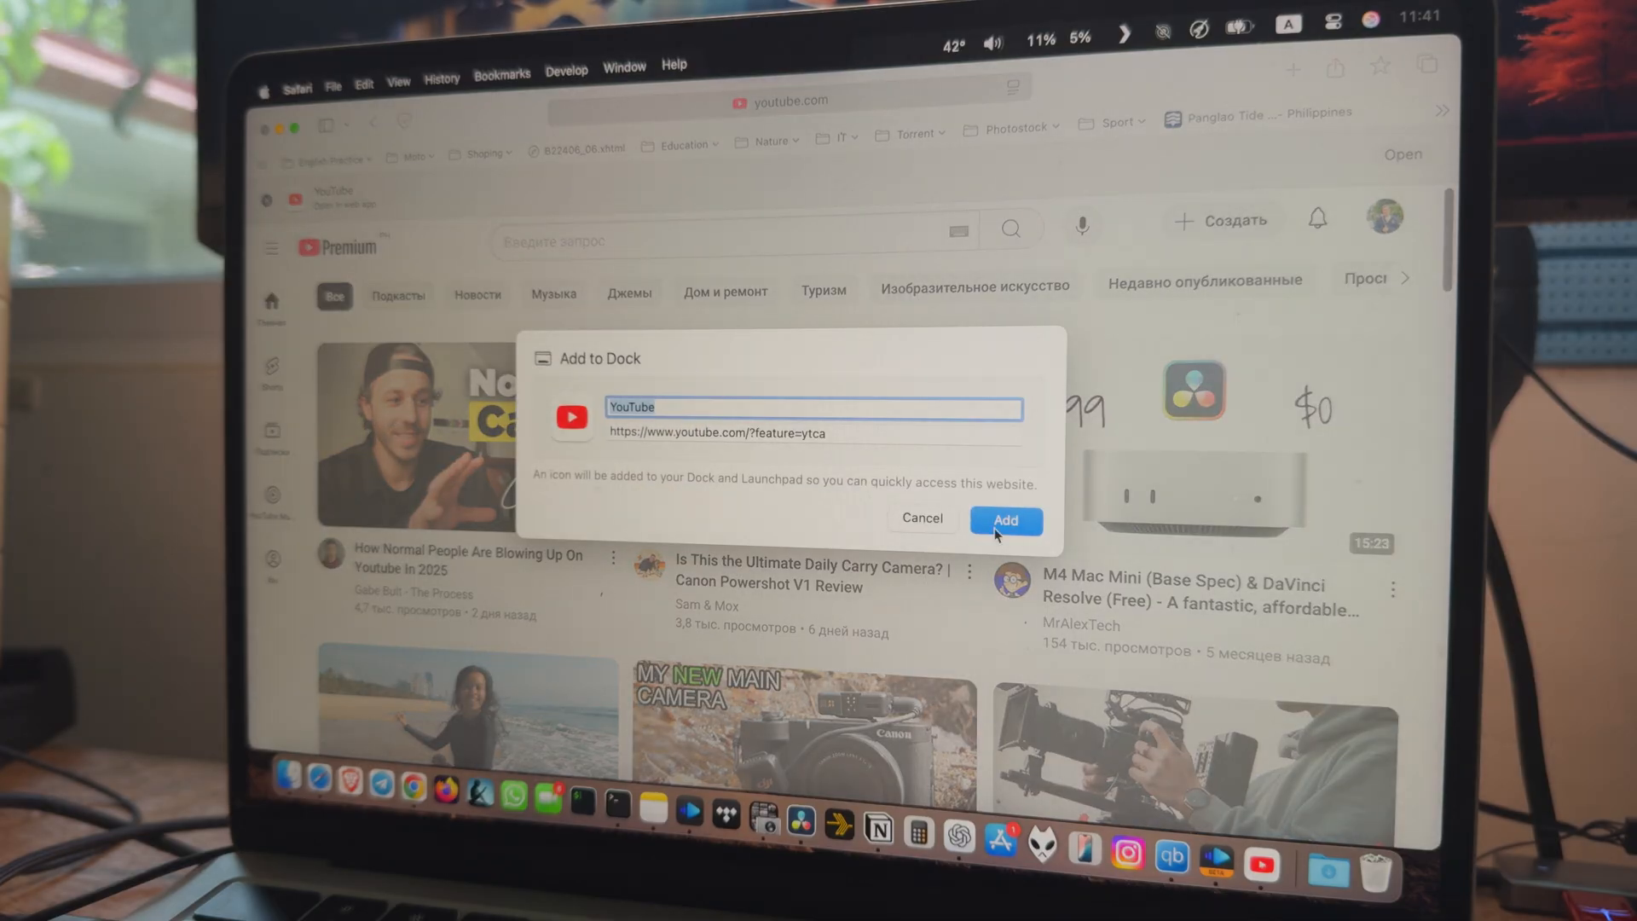
pyautogui.click(1005, 520)
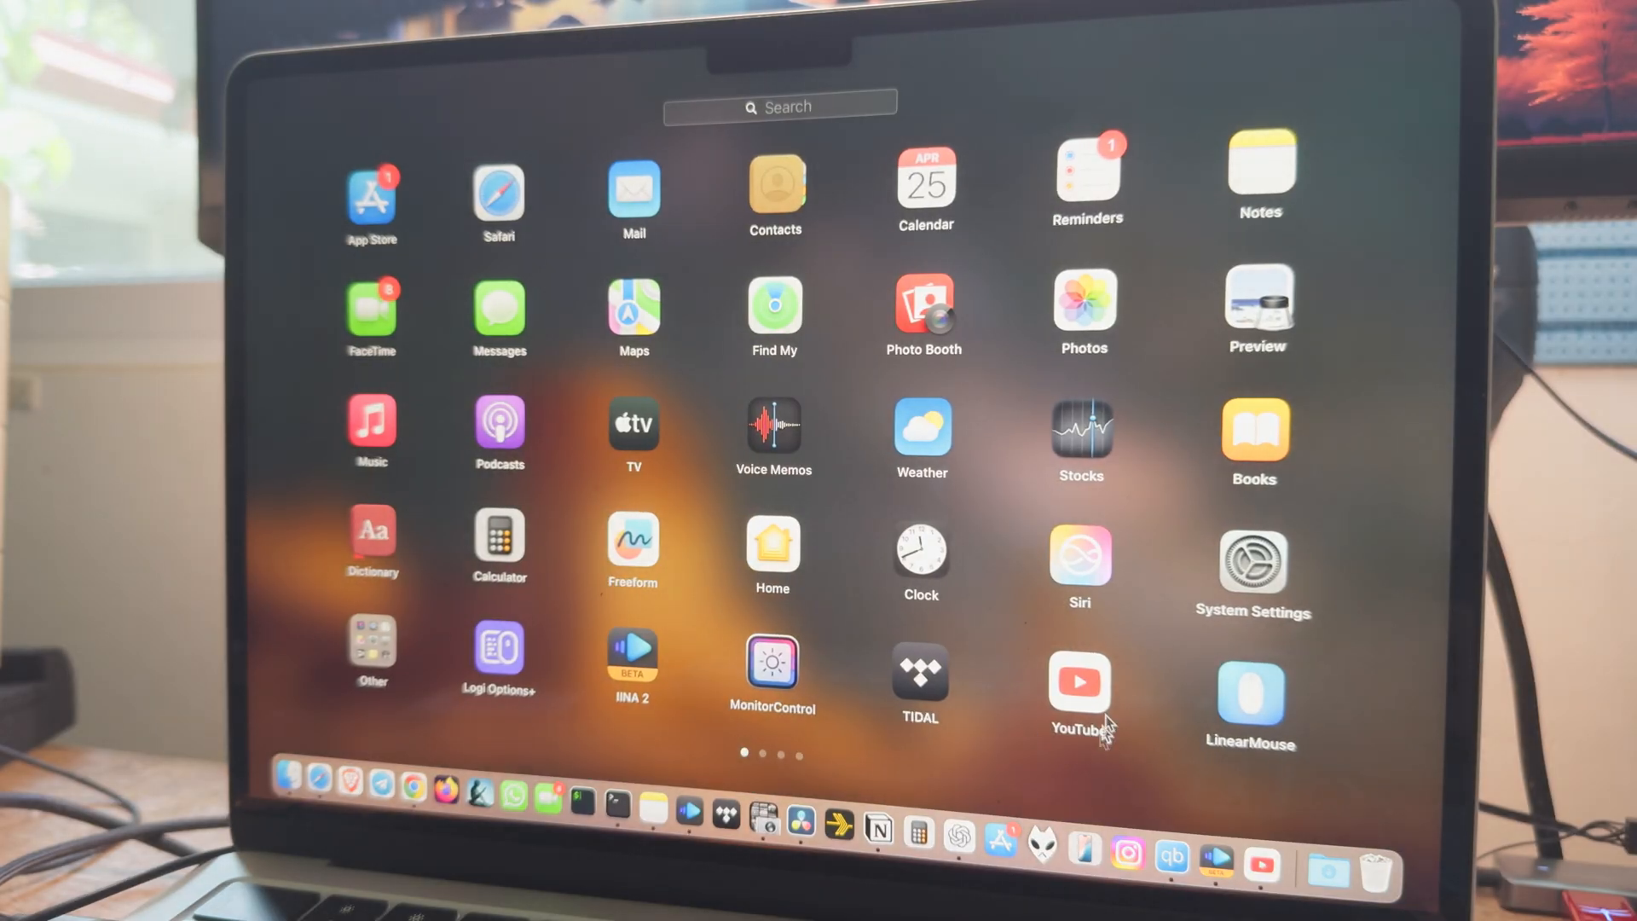
pyautogui.moveTo(1081, 694)
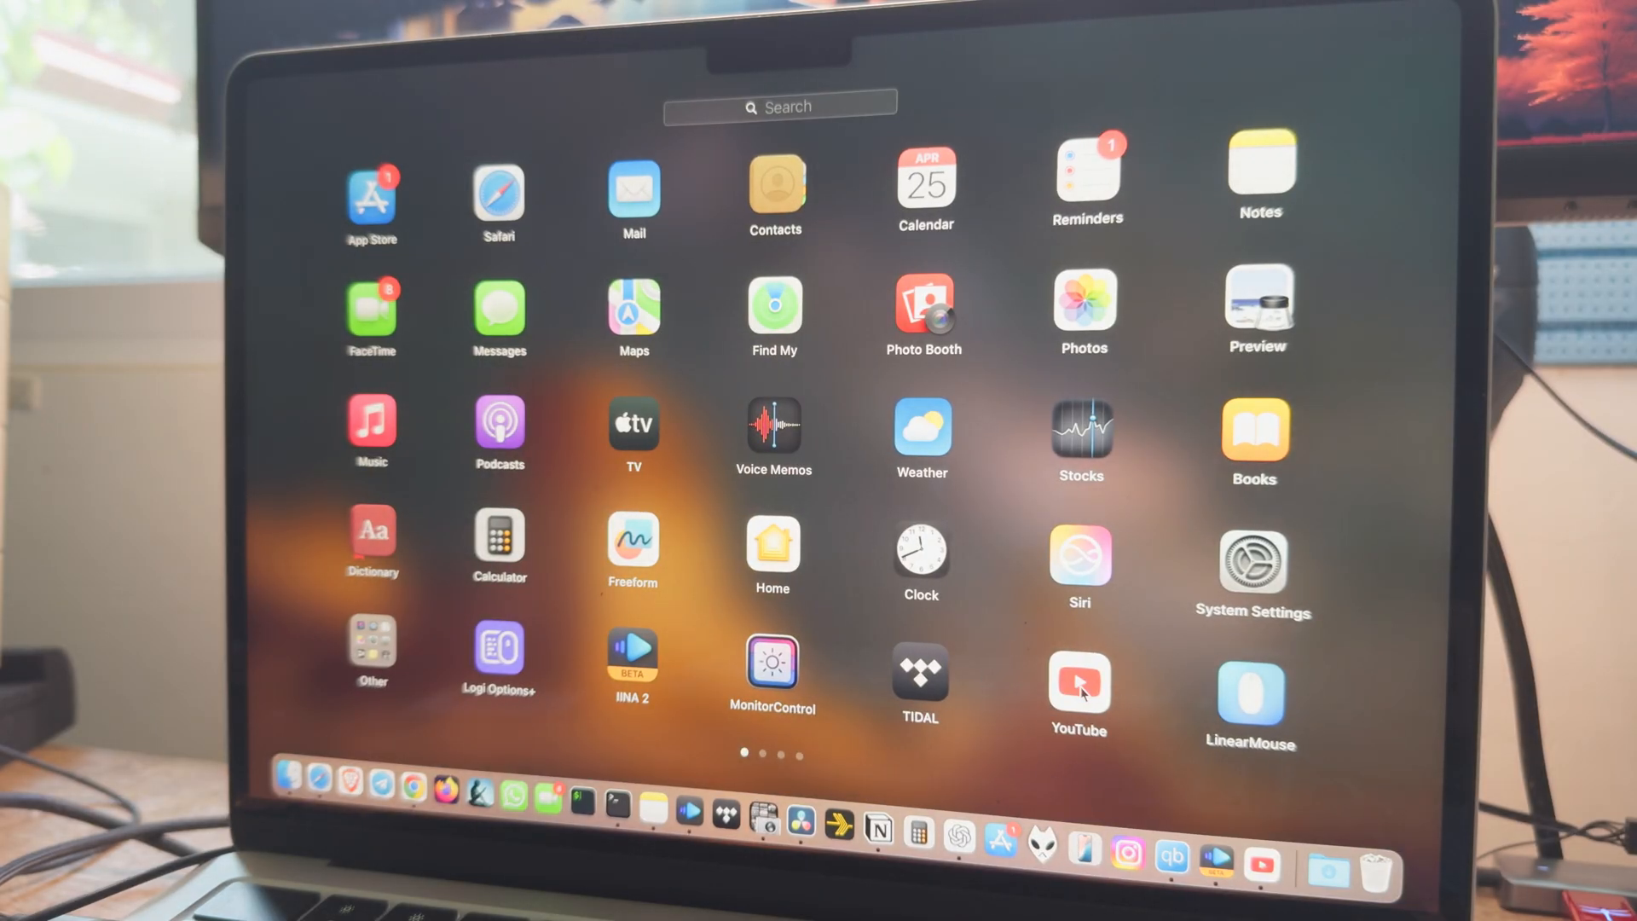
pyautogui.click(1077, 683)
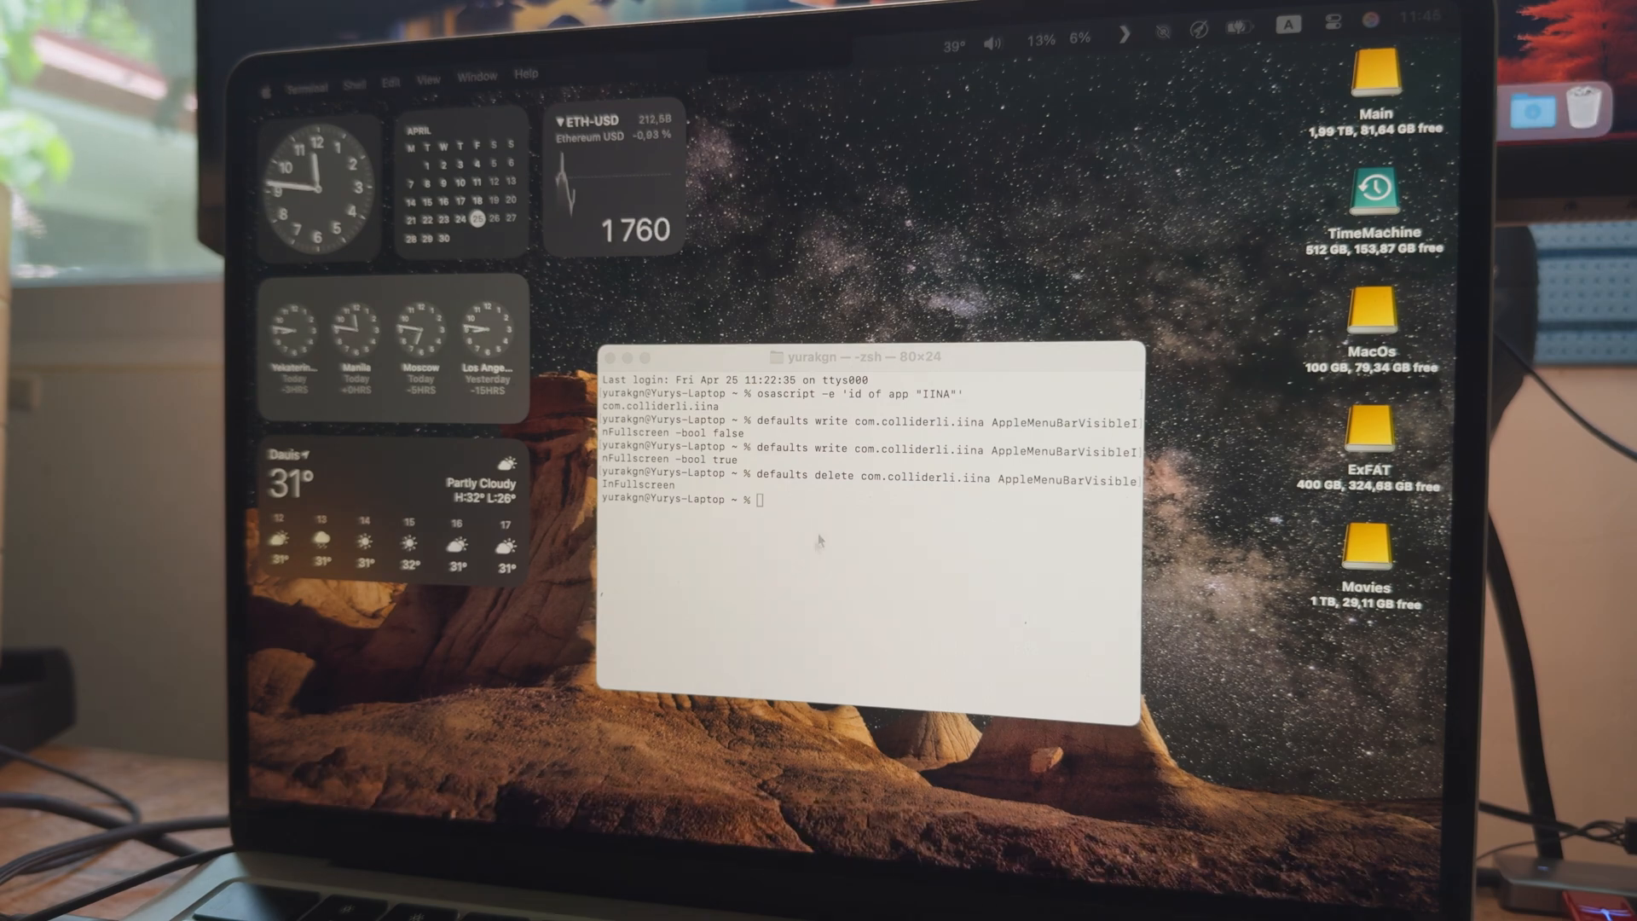
# Run defaults write com.apple.Safari.WebApp AppleMenuBarVisibleInFullscreen -bool false
pyautogui.write('defaults write IDofApp AppleMenuBarVisibleInFullscreen -bool false')
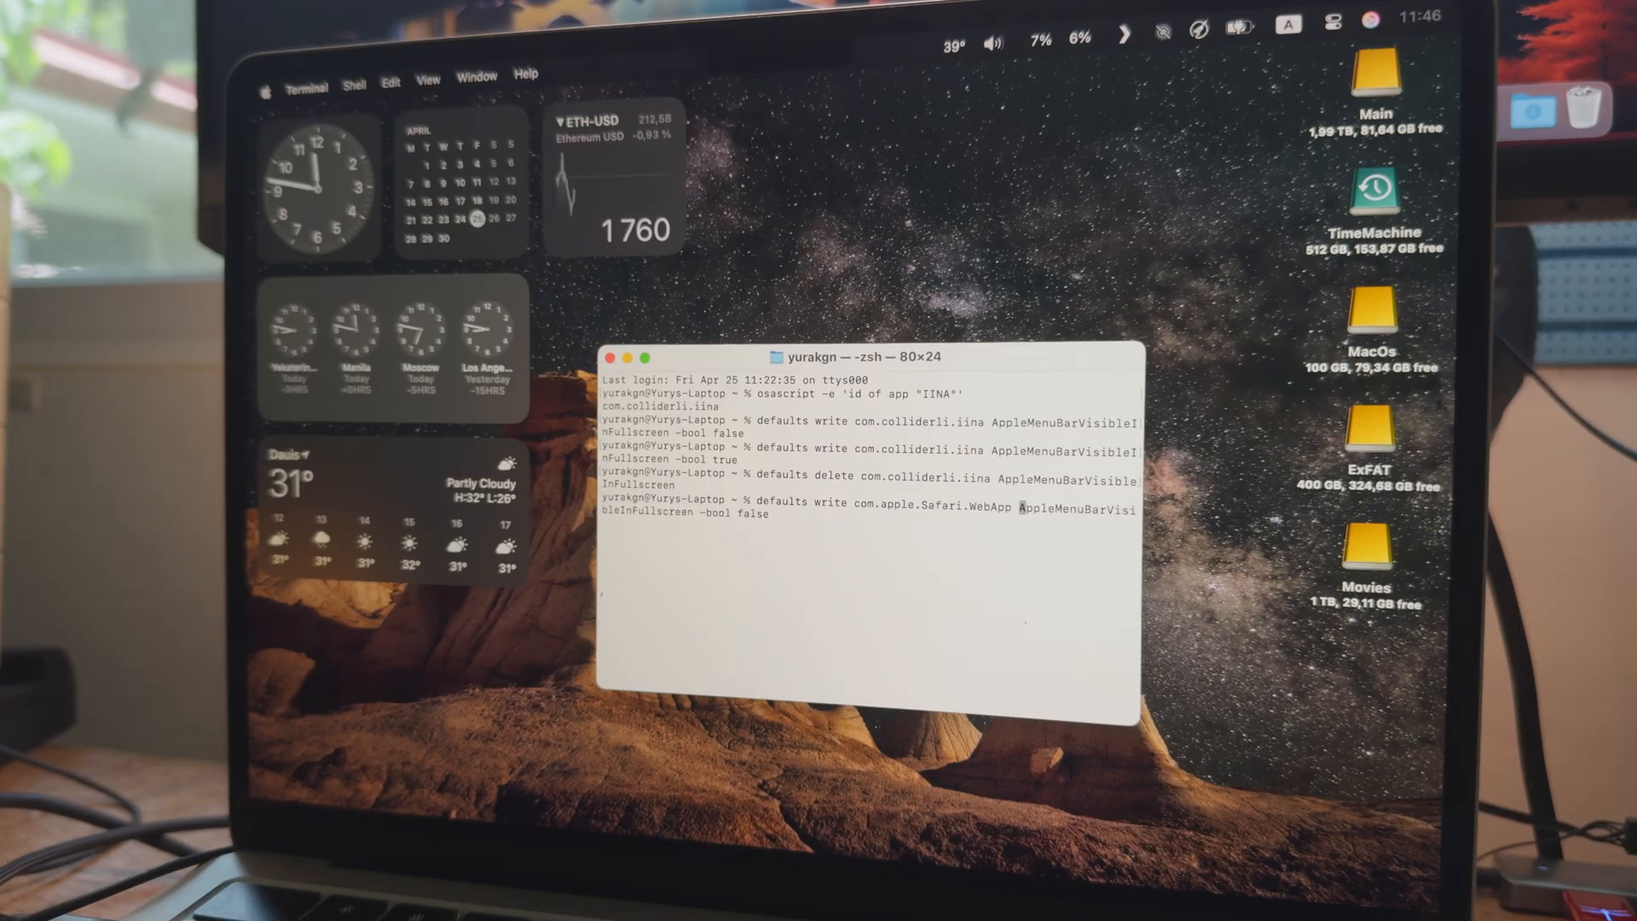
pyautogui.press('Return')
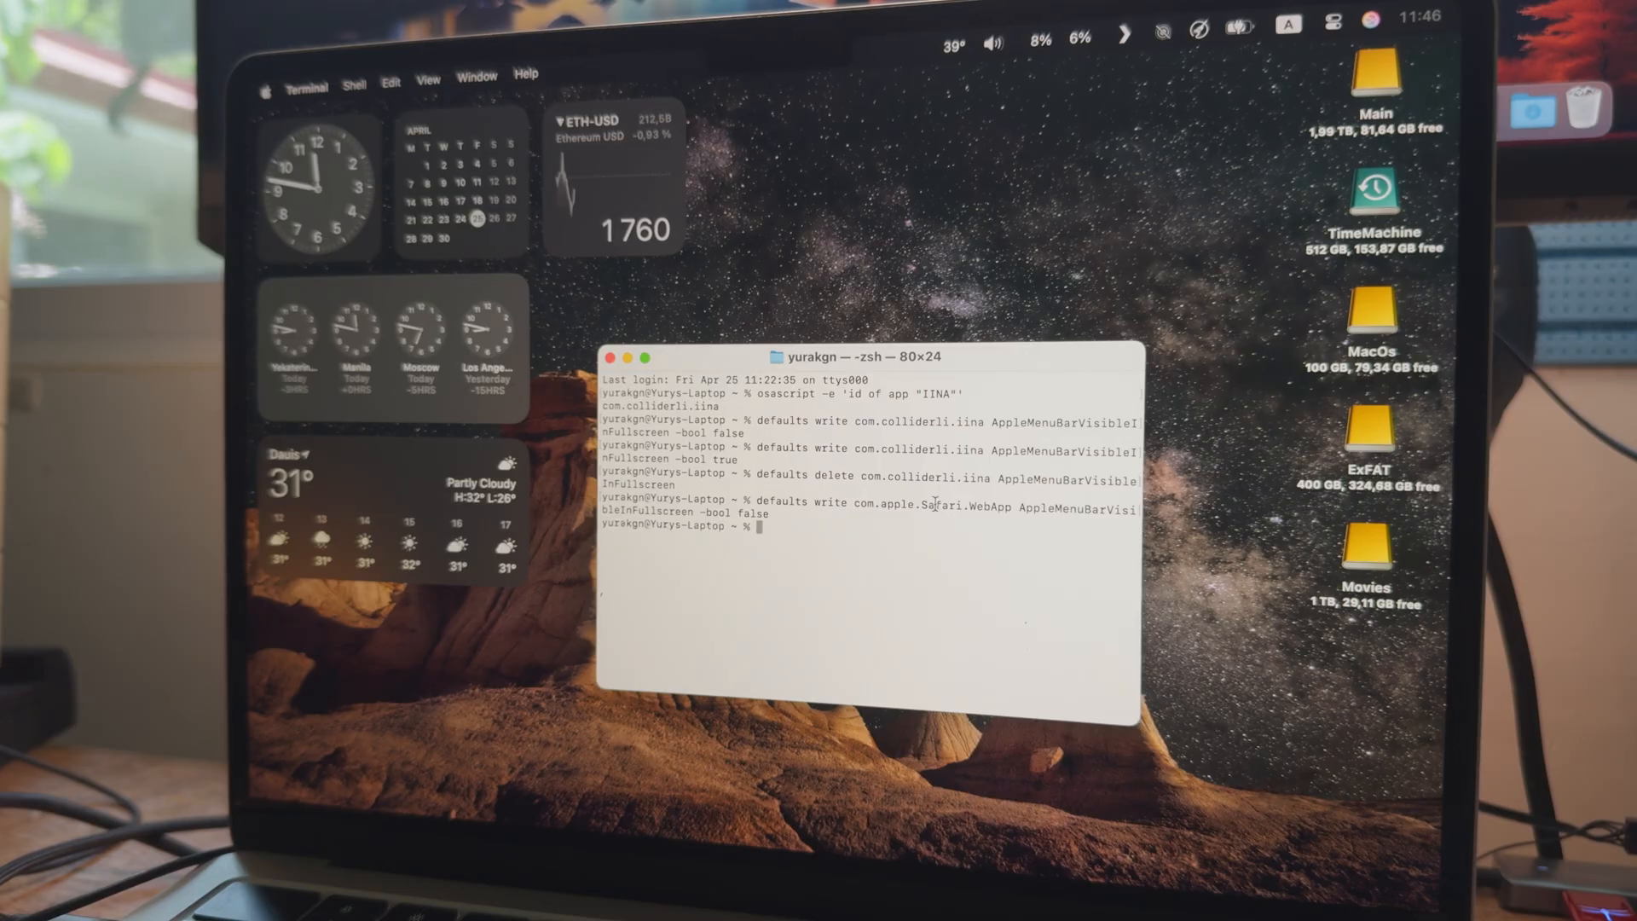